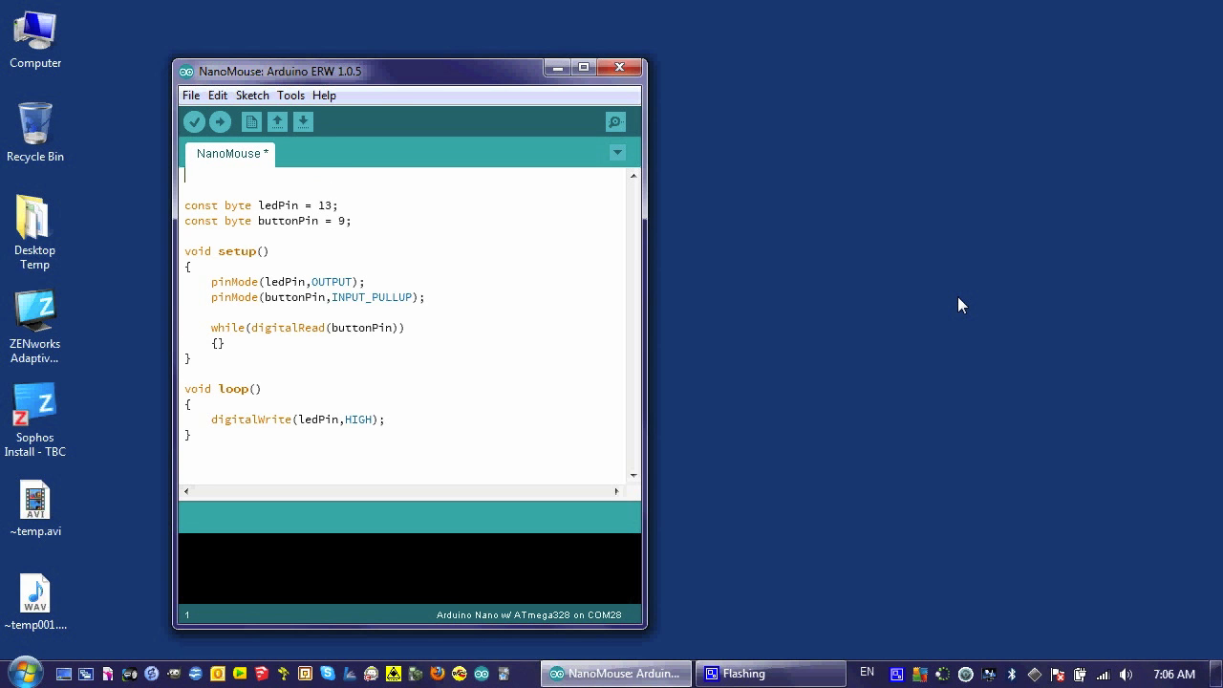
# - Type #include <Servo.h> as the first line of the NanoMouse sketch
pyautogui.write('#in')
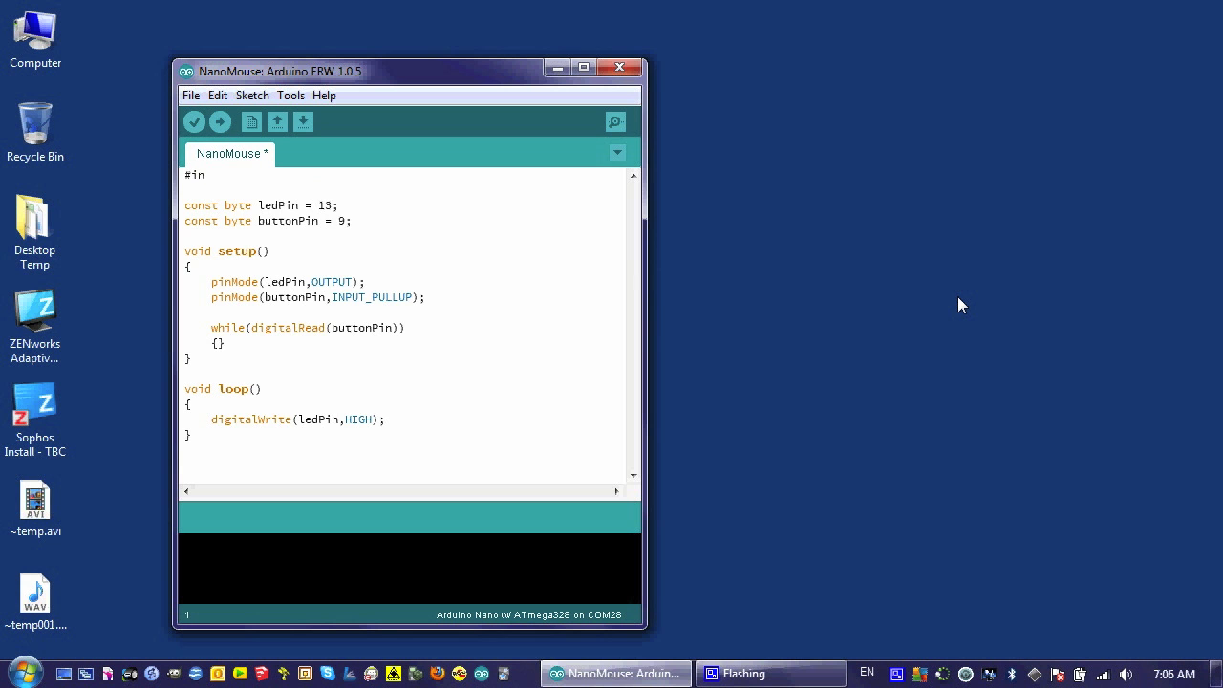
pyautogui.write('clude')
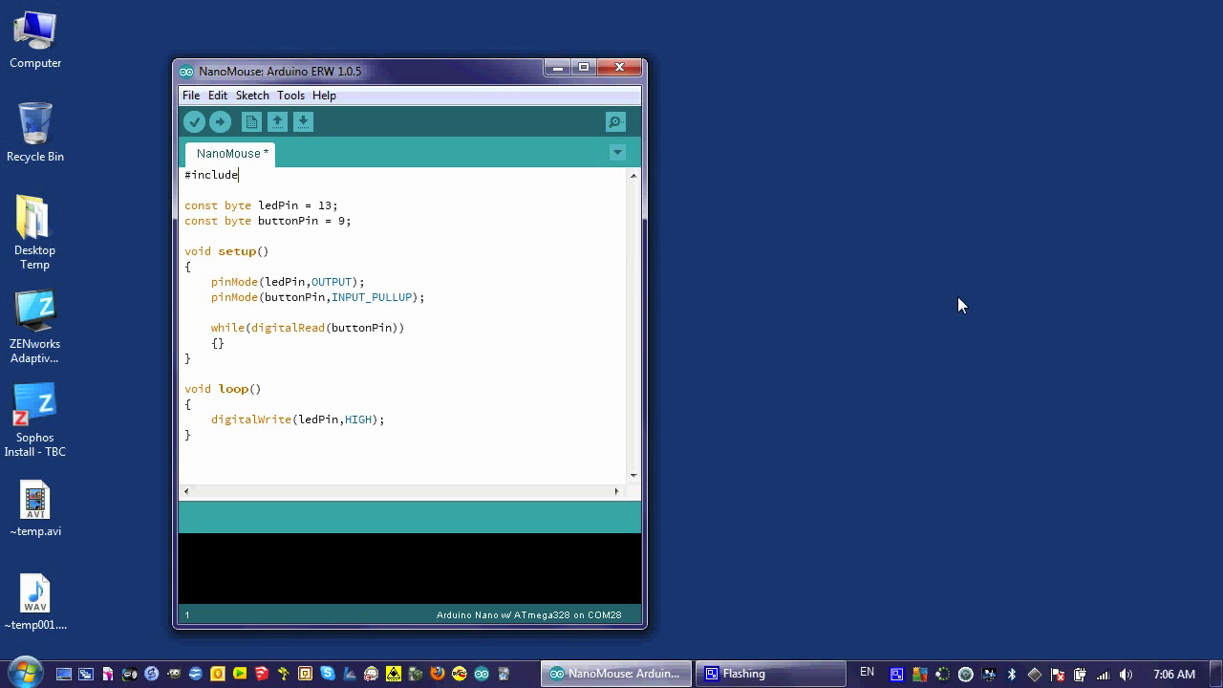
pyautogui.write('<')
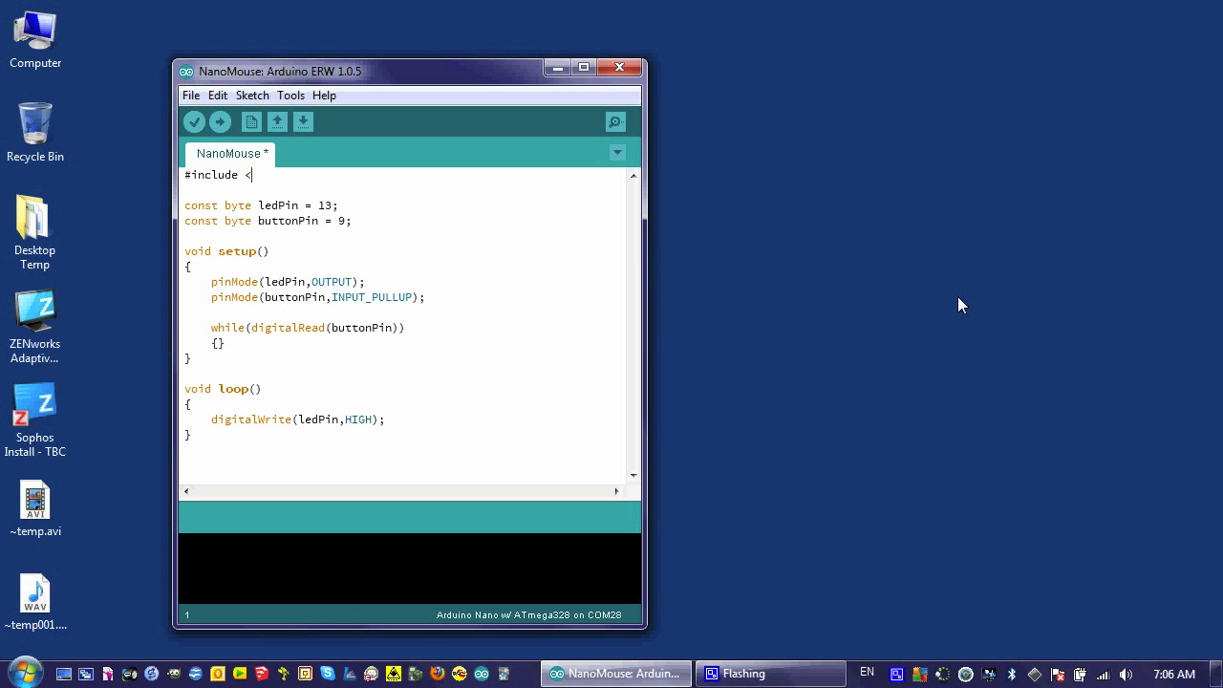
pyautogui.write('Servo.h')
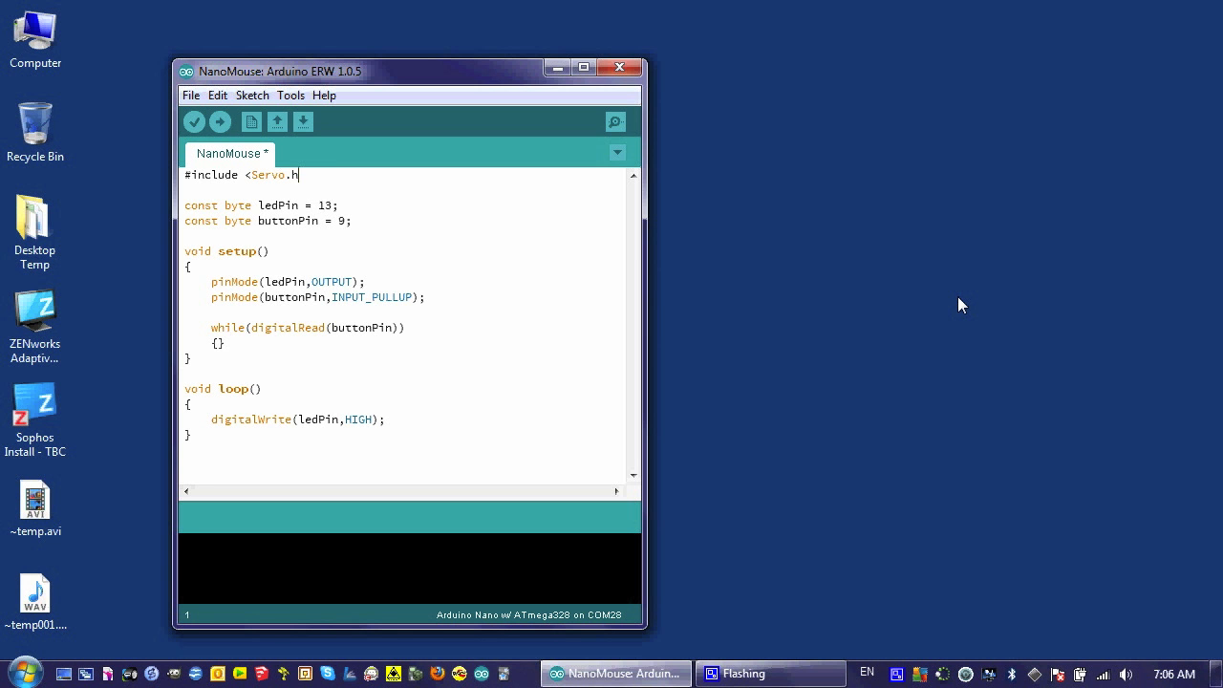
pyautogui.write('>')
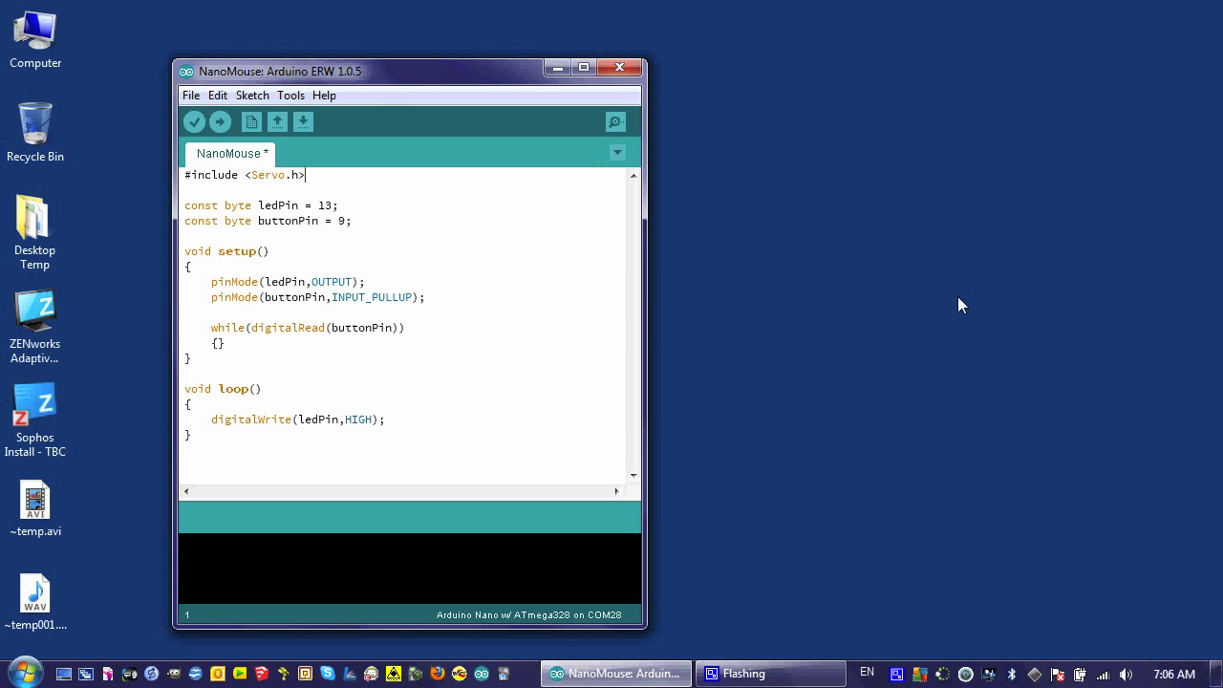
# - Declare 'Servo leftServo;' and 'Servo rightServo;' on separate lines below the include
pyautogui.write('Ser')
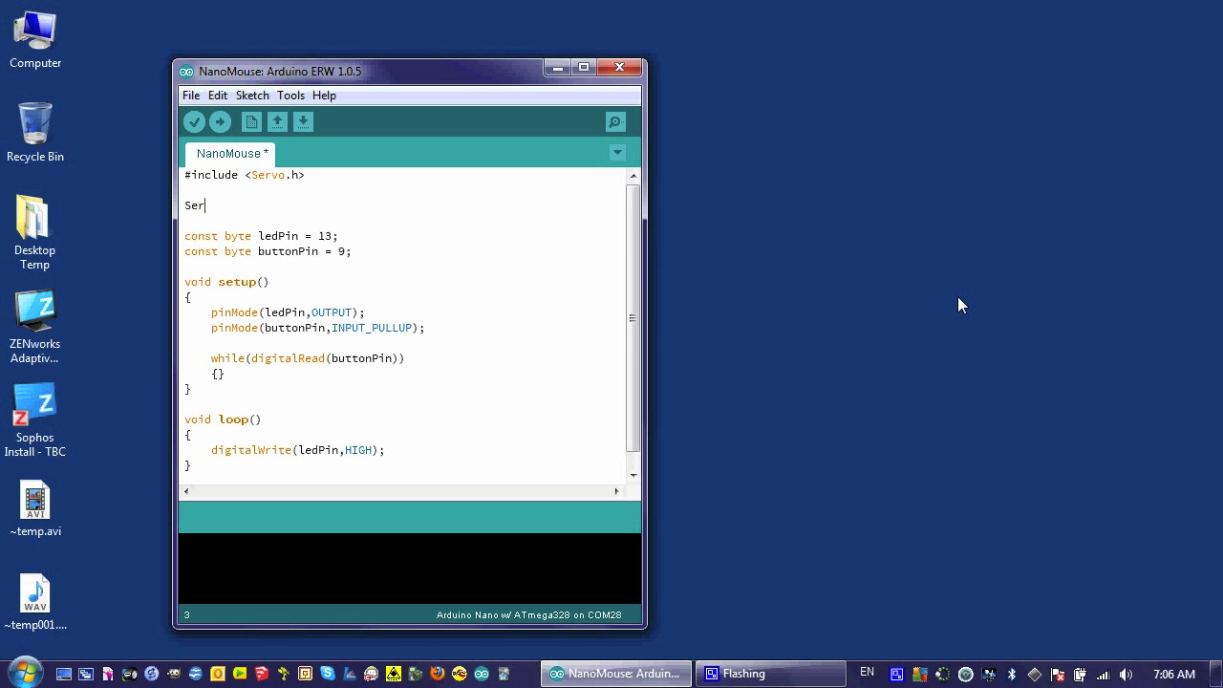
pyautogui.write('vo le')
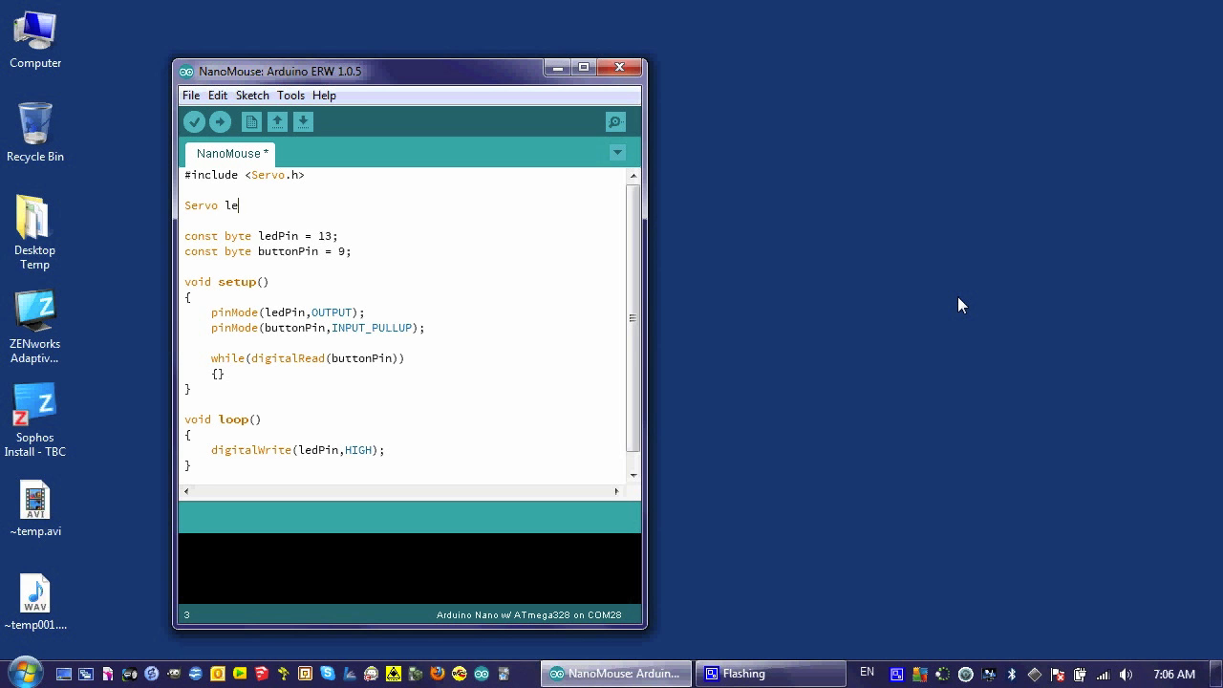
pyautogui.write('ftSer')
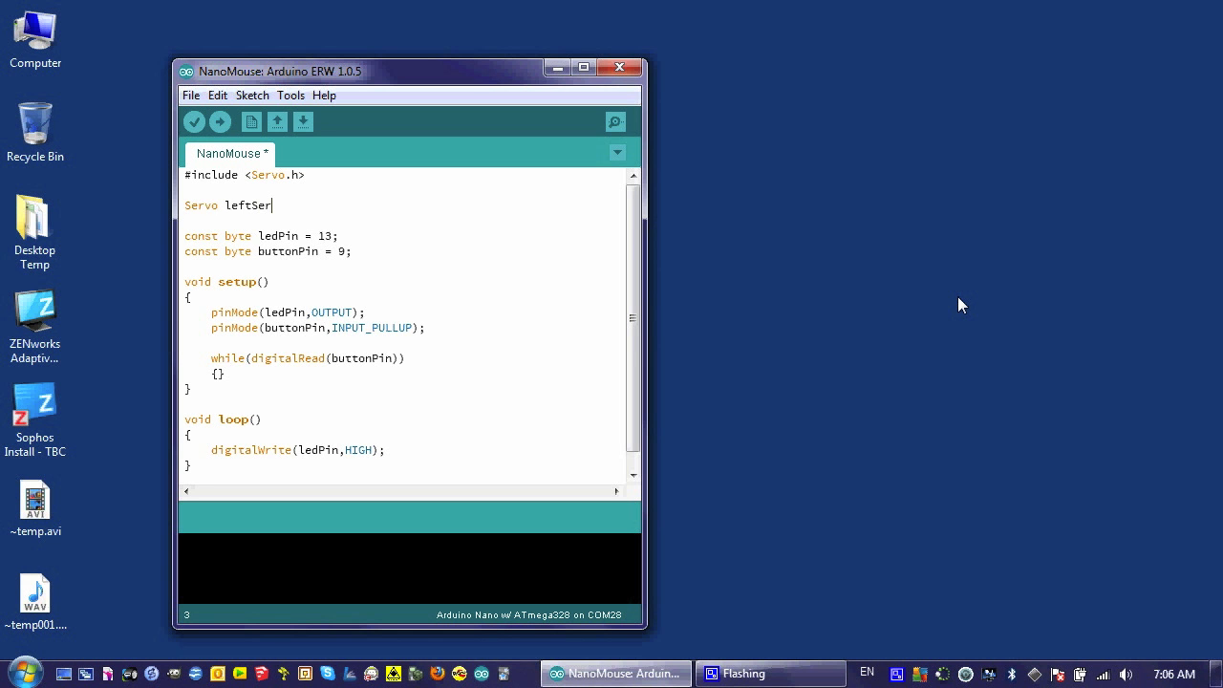
pyautogui.write('vo;')
pyautogui.write('Servo')
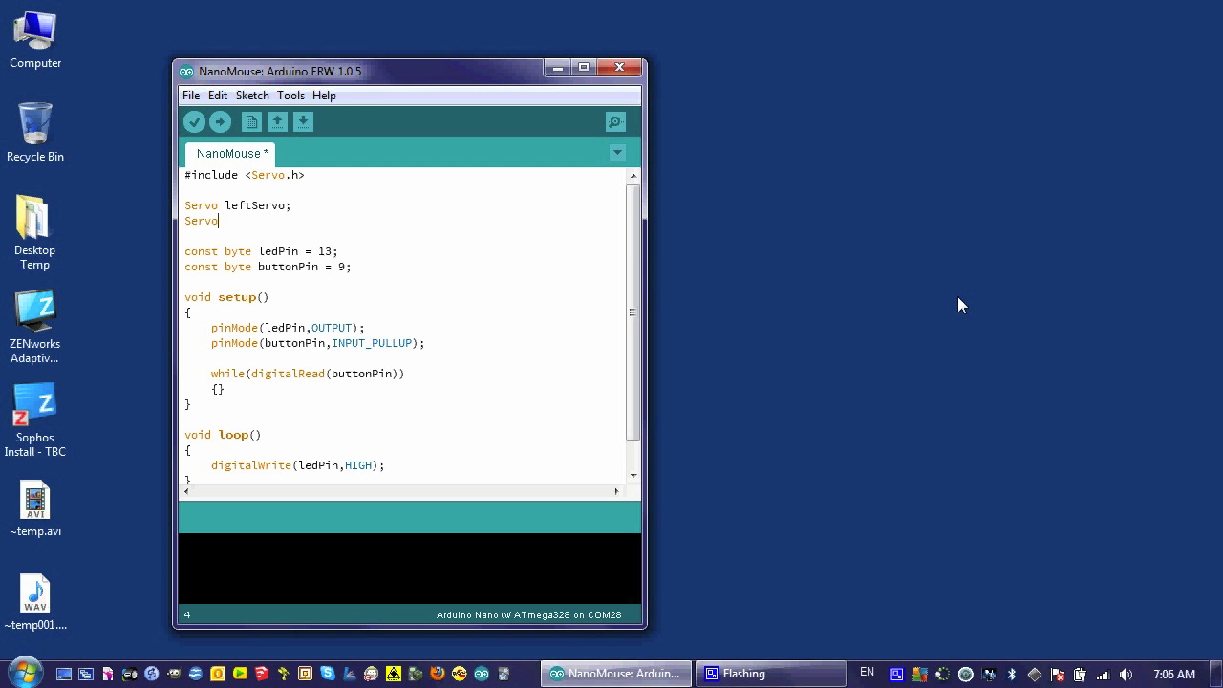
pyautogui.write('rightS')
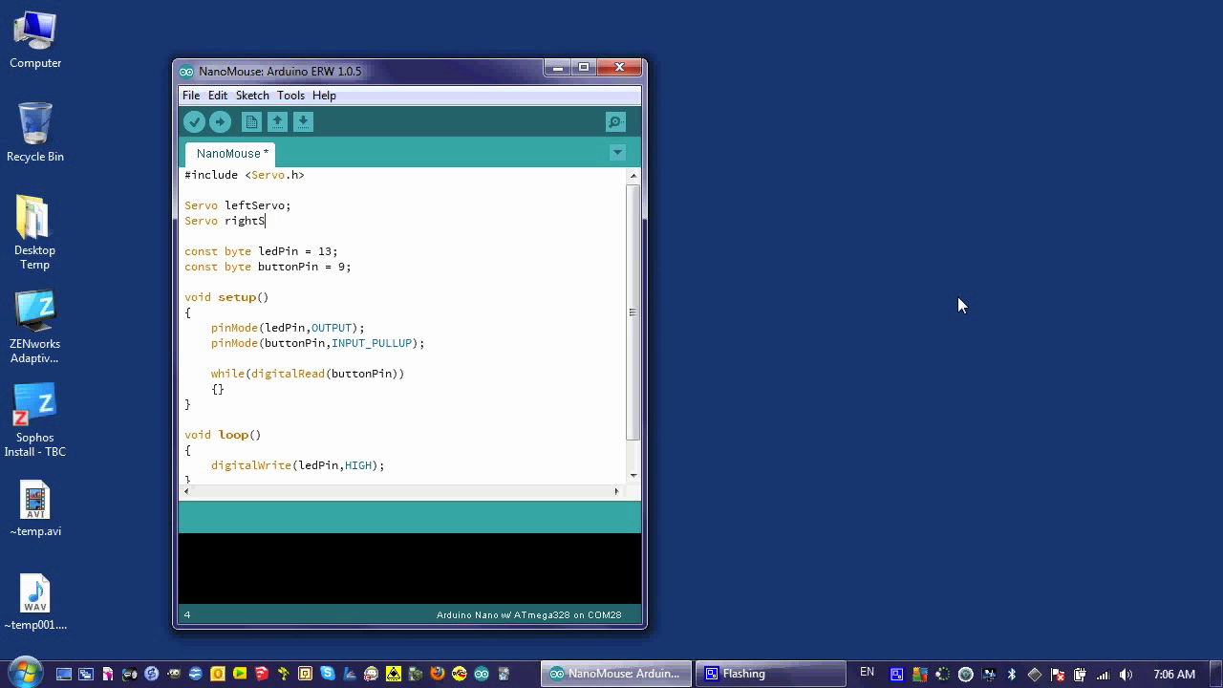
pyautogui.write('er')
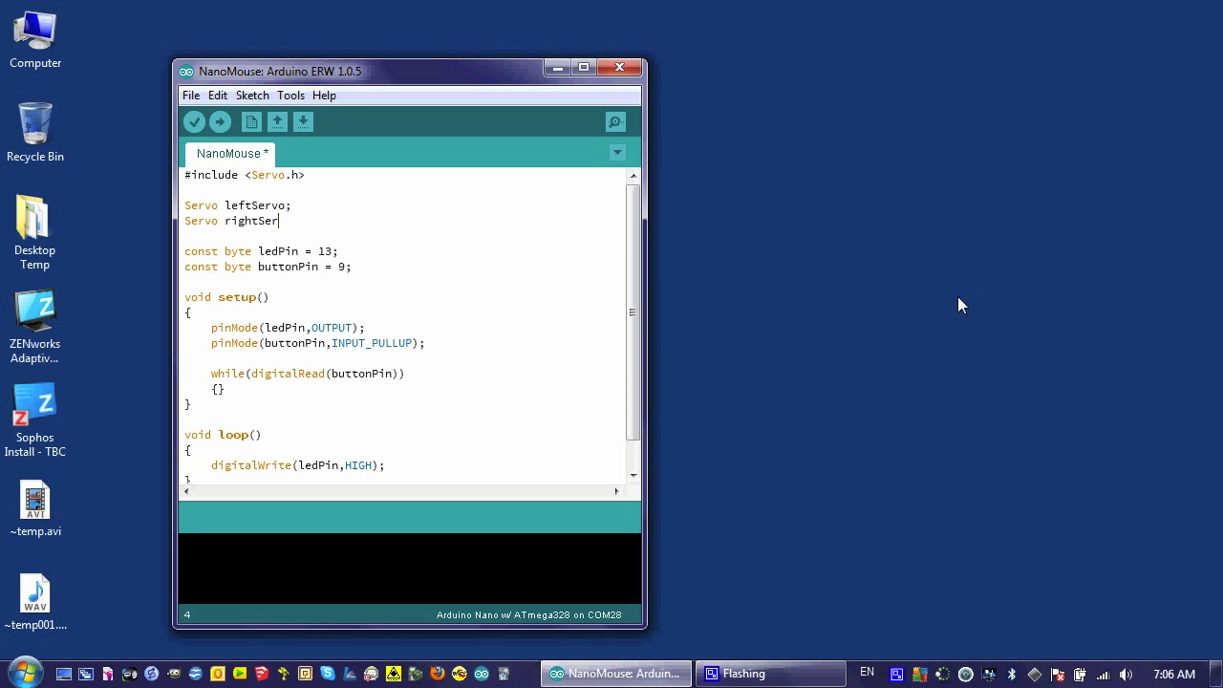
pyautogui.write('vo;')
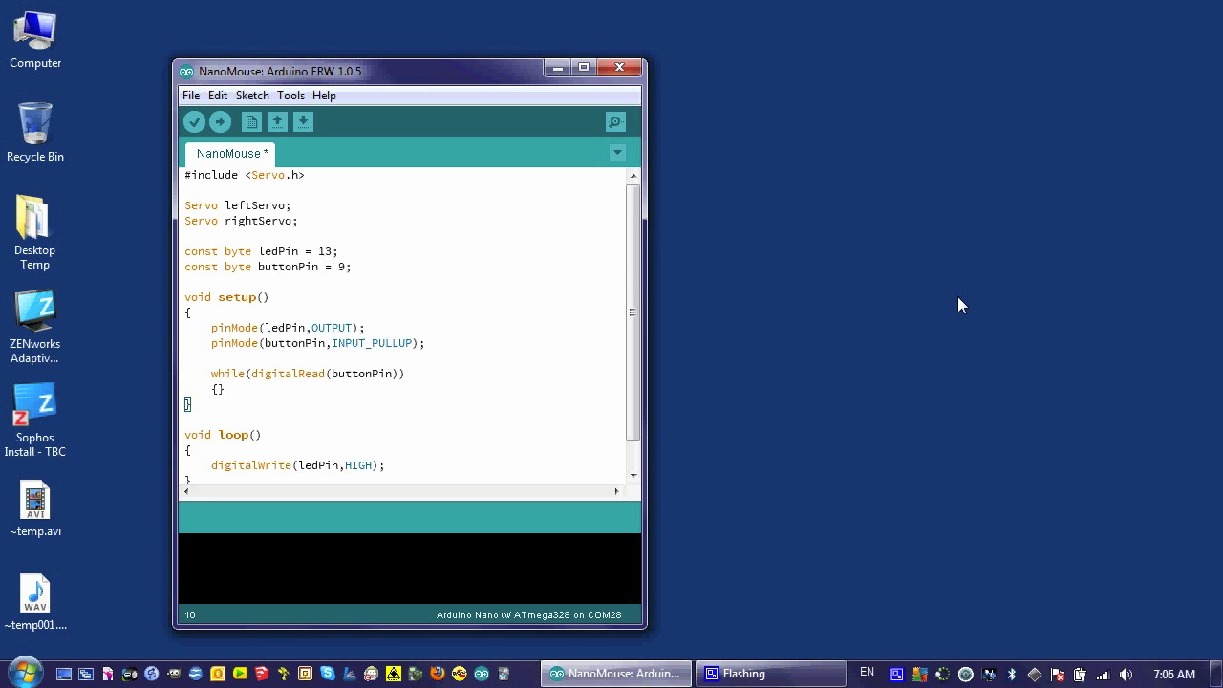
# - Add leftServo.attach(6); and rightServo.attach(5); at the top of setup()
pyautogui.press('enter')
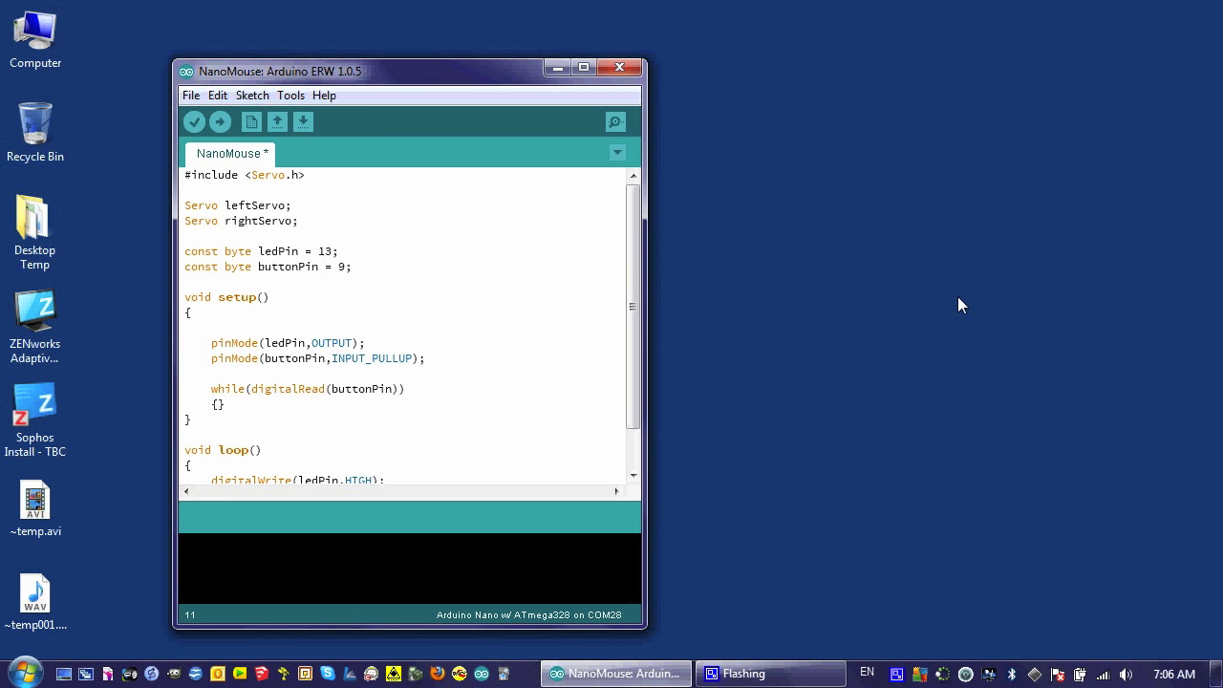
pyautogui.write('left')
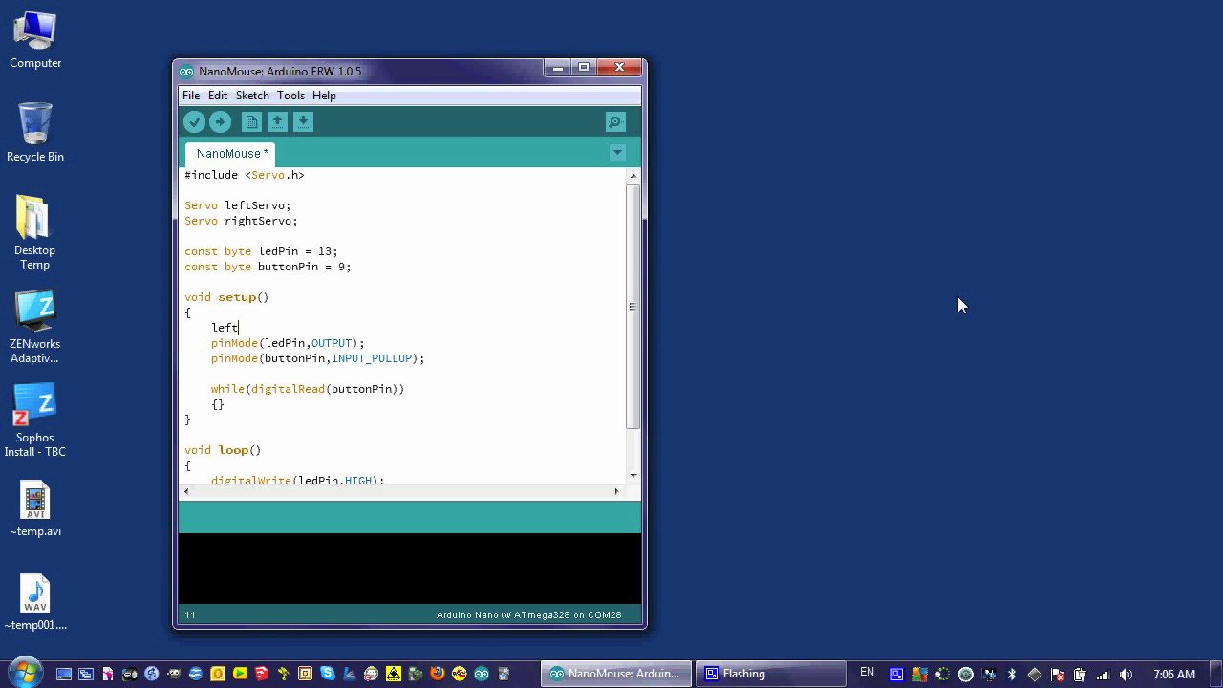
pyautogui.write('Servo')
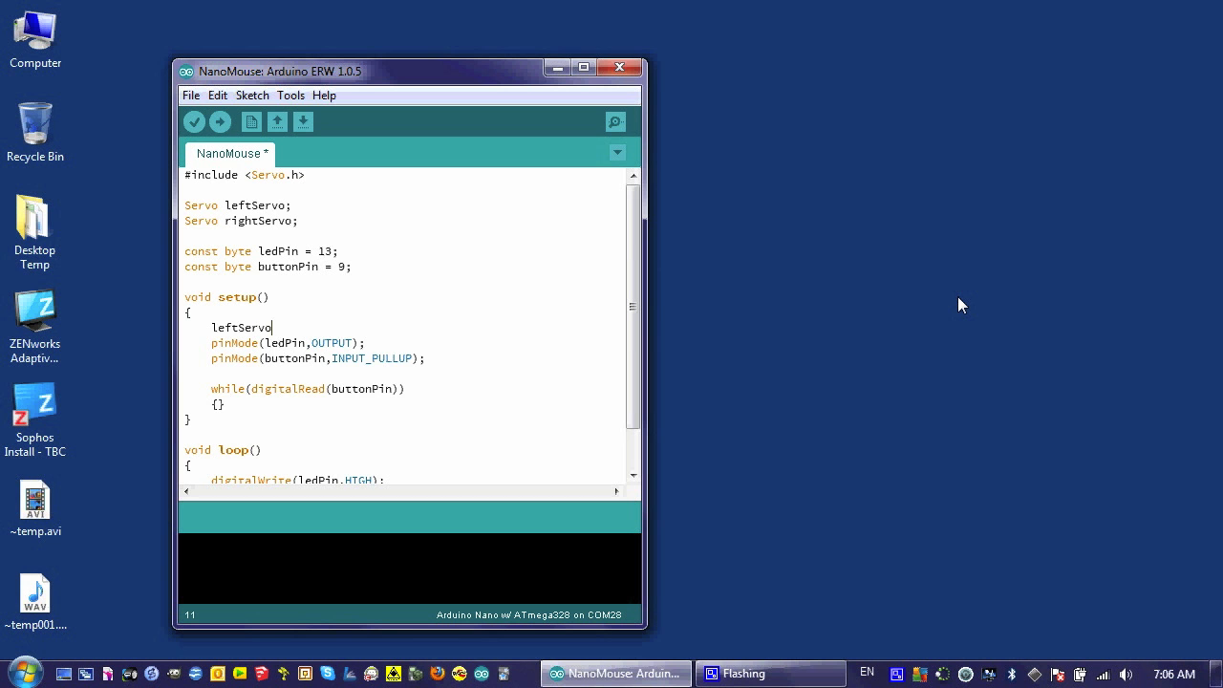
pyautogui.write('.attach')
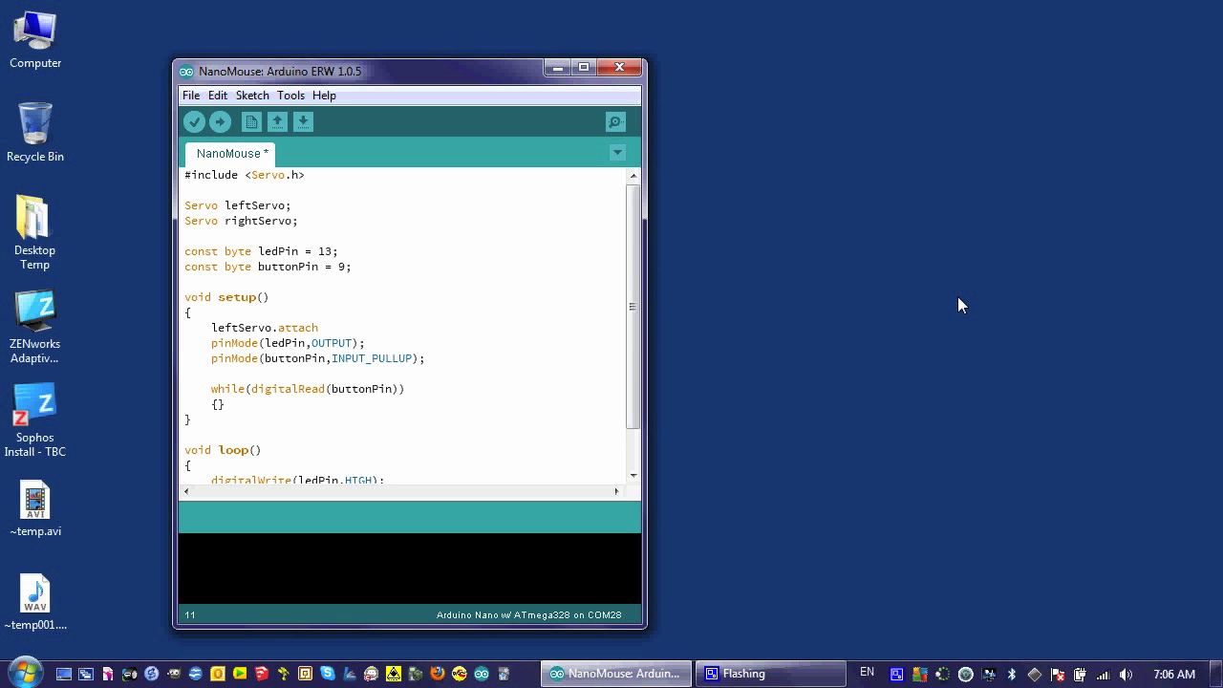
pyautogui.write('(6)')
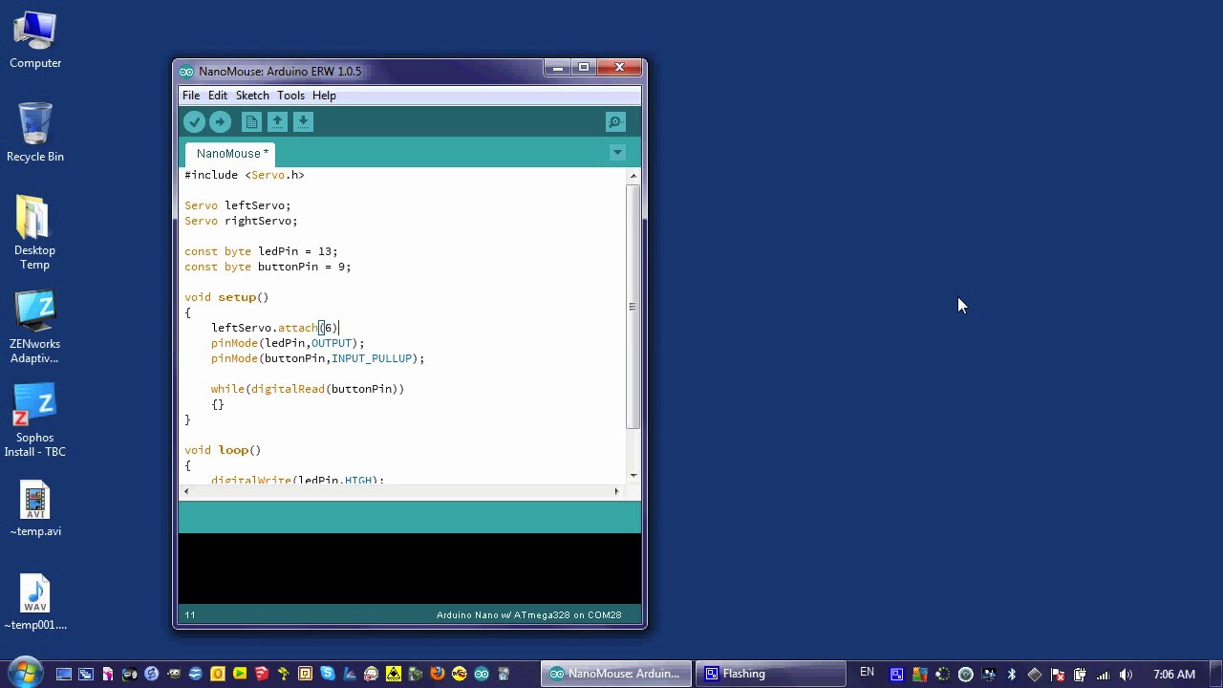
pyautogui.write(';]')
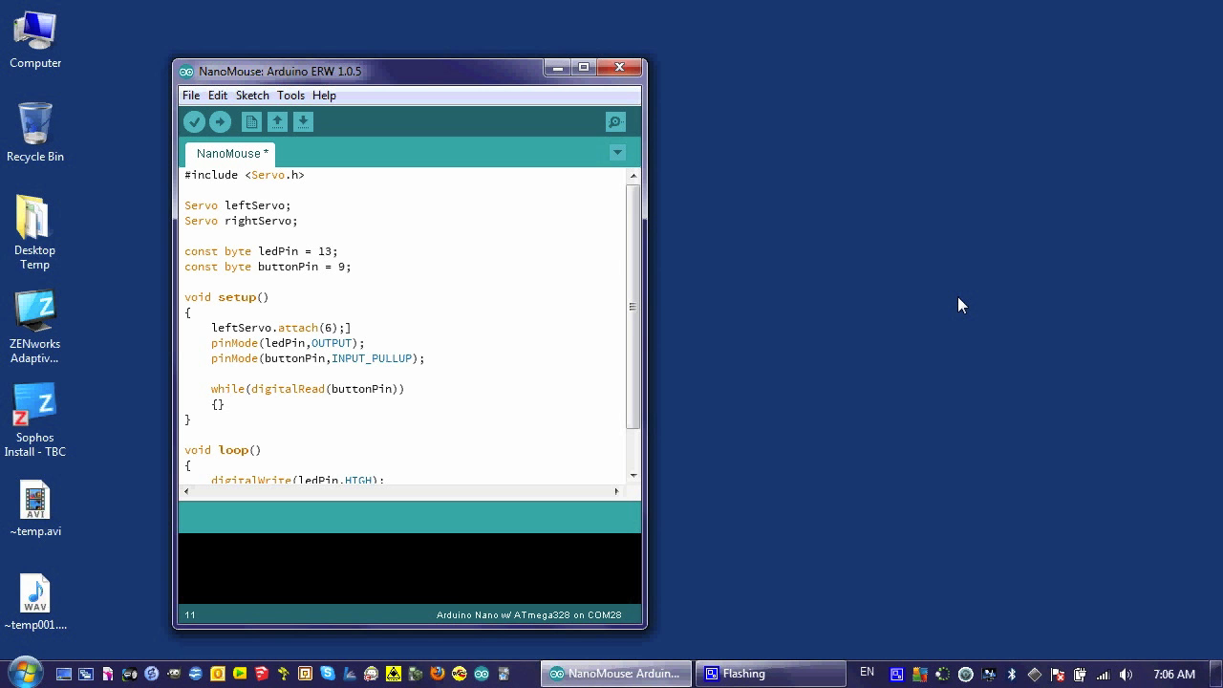
pyautogui.write('ri')
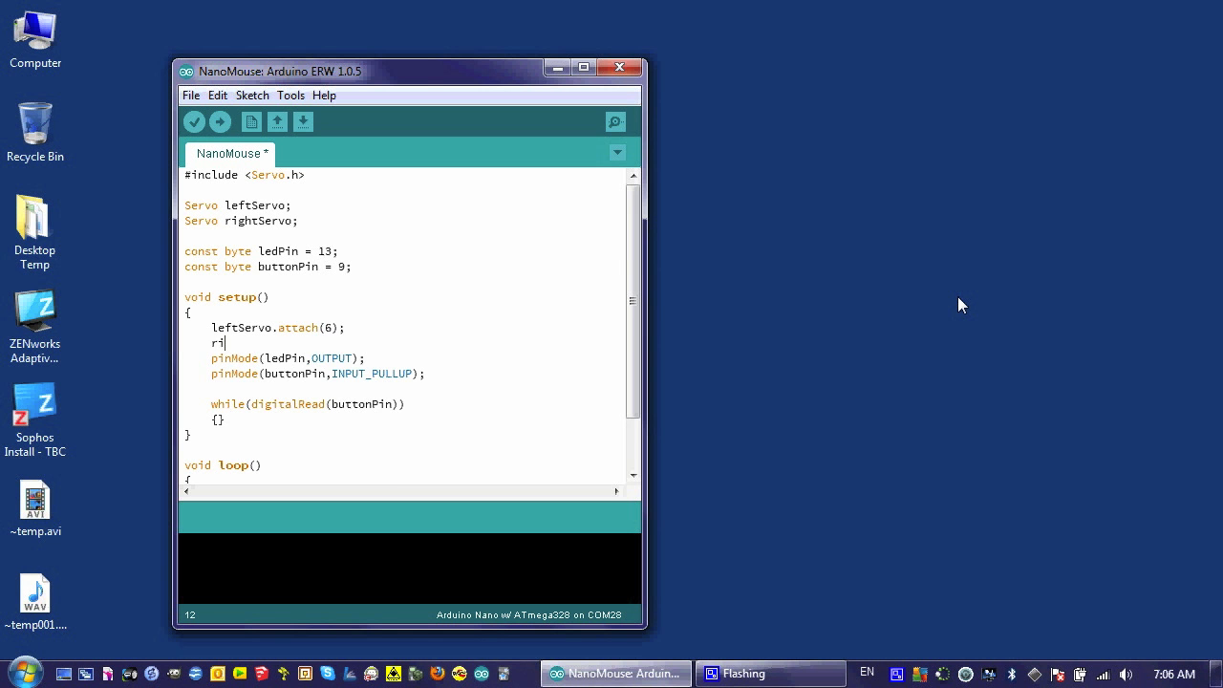
pyautogui.write('ghtSer')
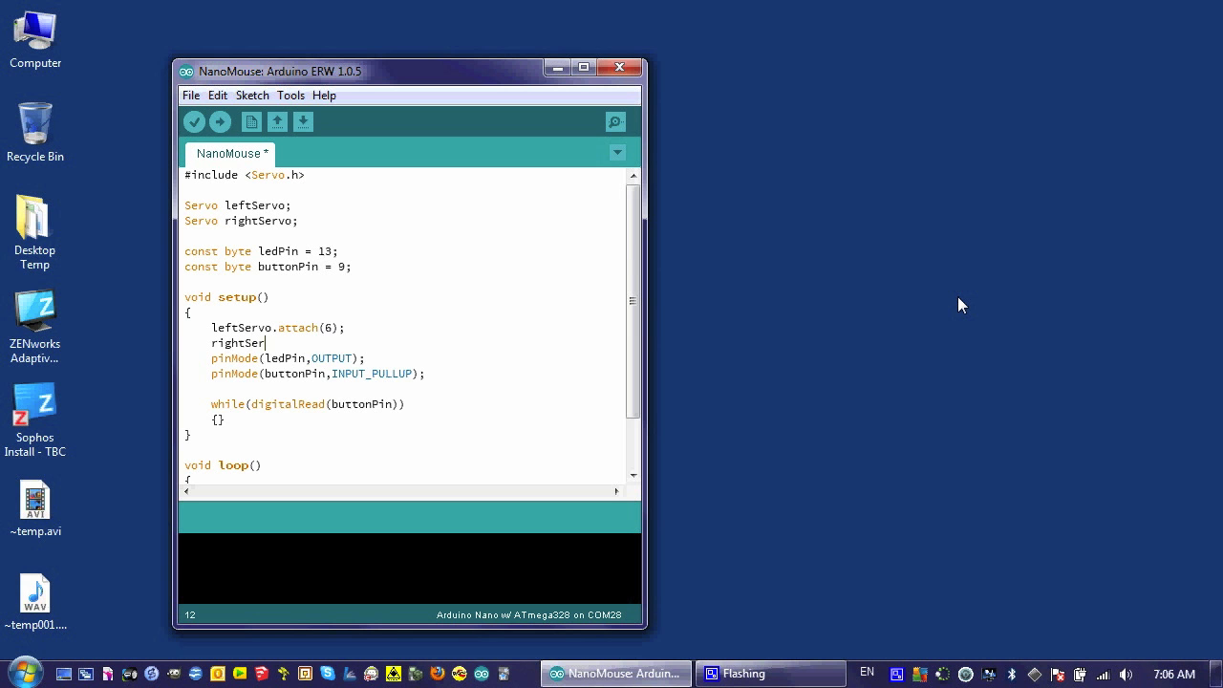
pyautogui.write('vo.attach(5);')
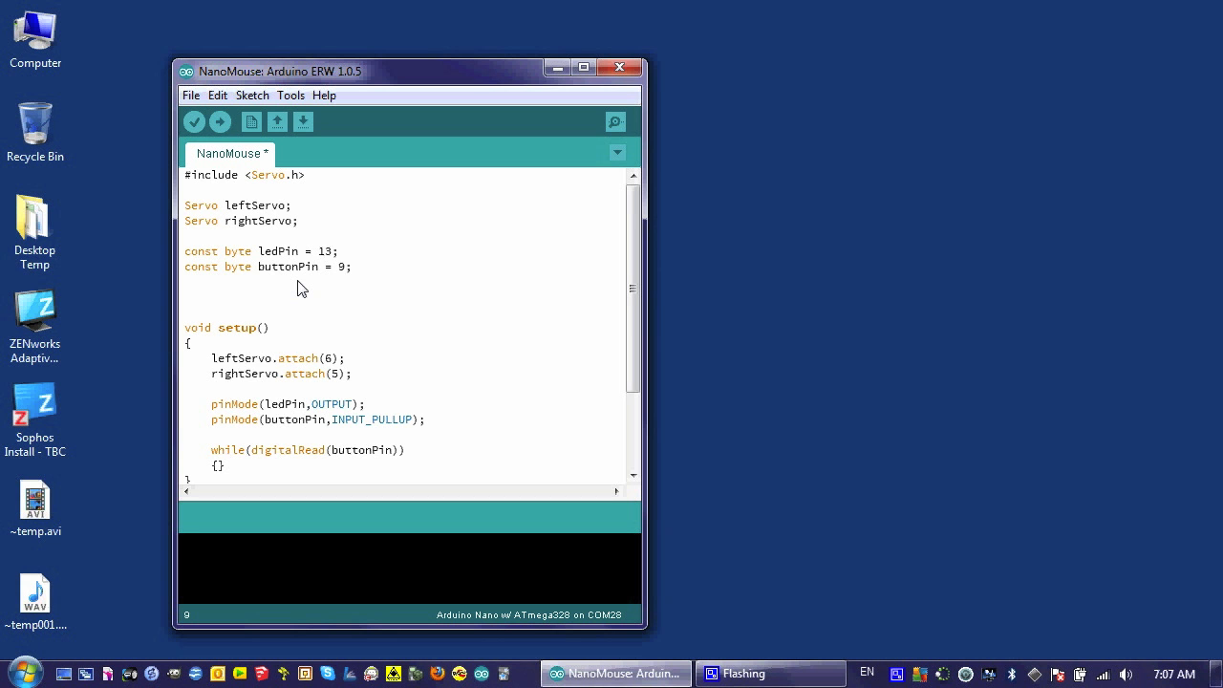
# - Write an empty 'void forward()' function with braces above setup()
pyautogui.write('void fo')
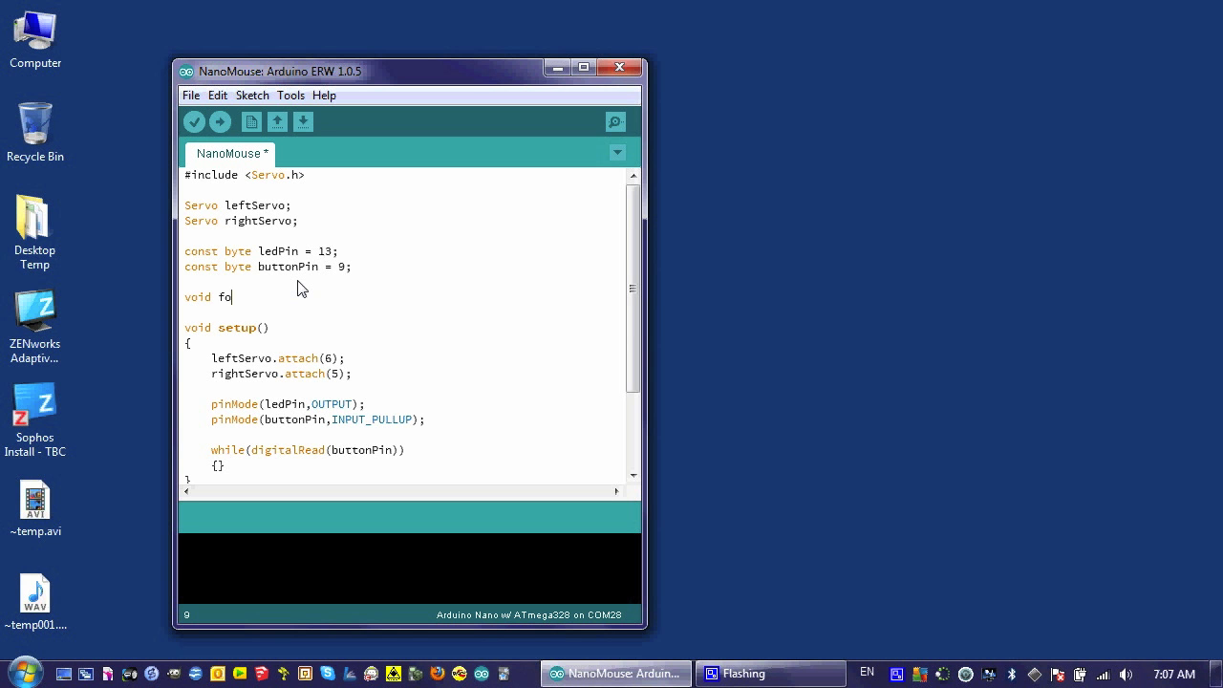
pyautogui.write('rward(')
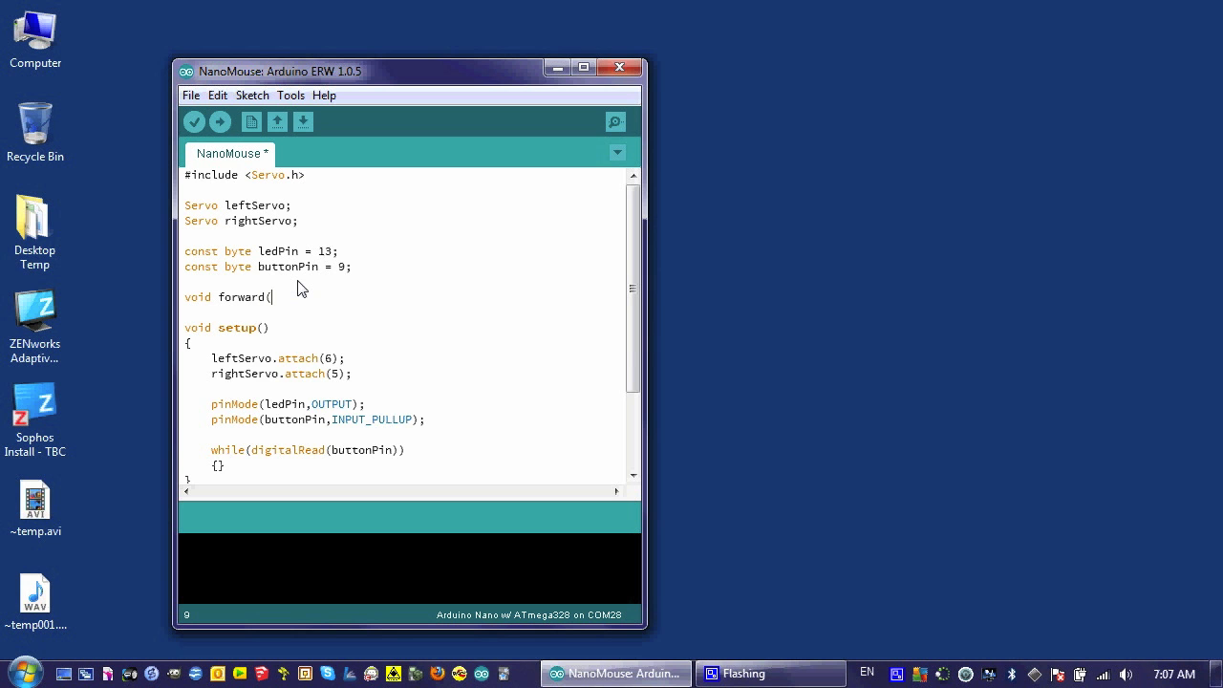
pyautogui.write(')')
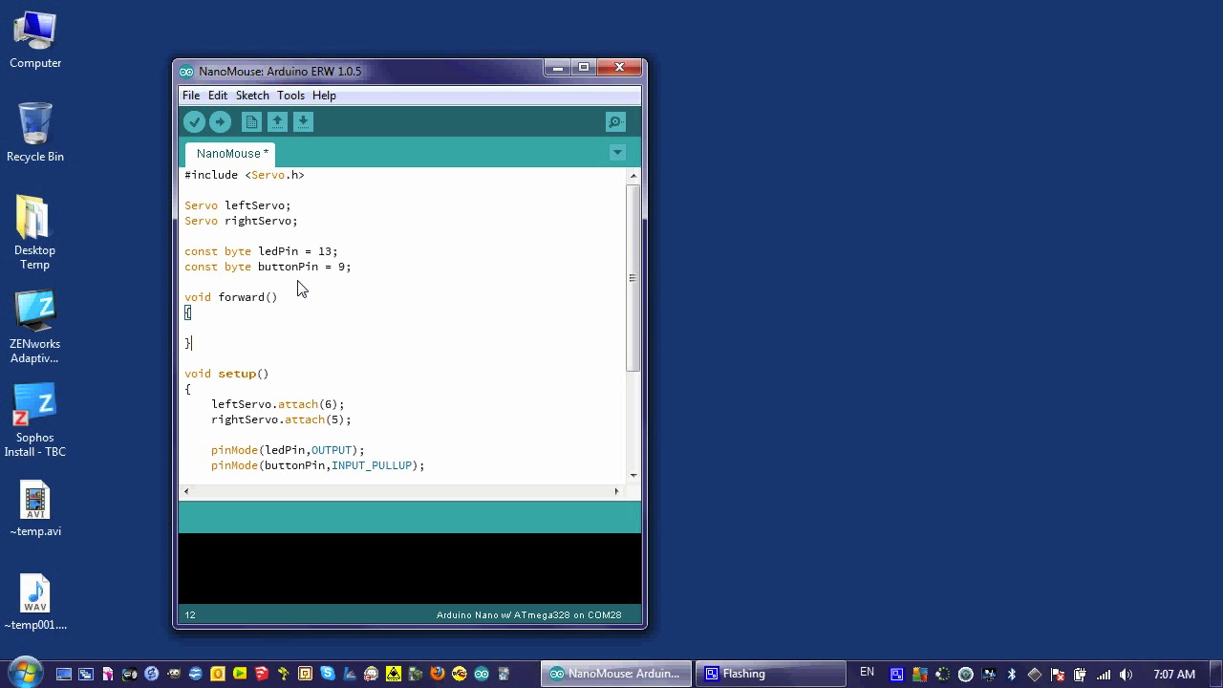
pyautogui.moveTo(191, 334)
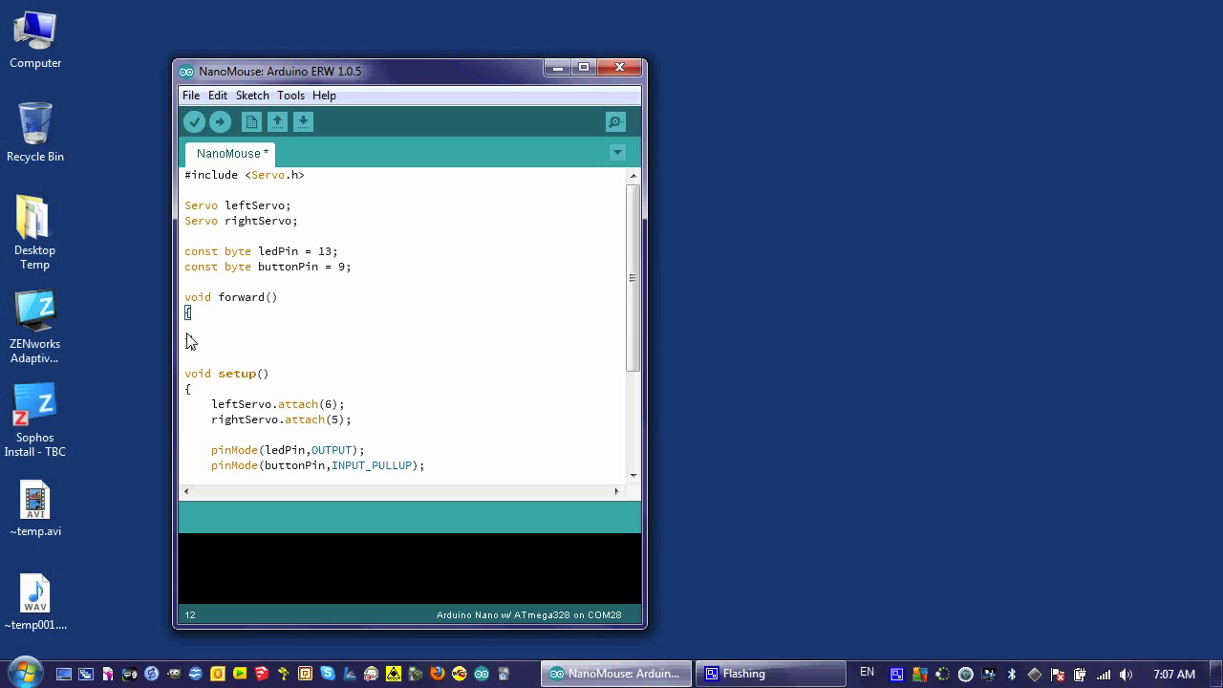
pyautogui.write('}')
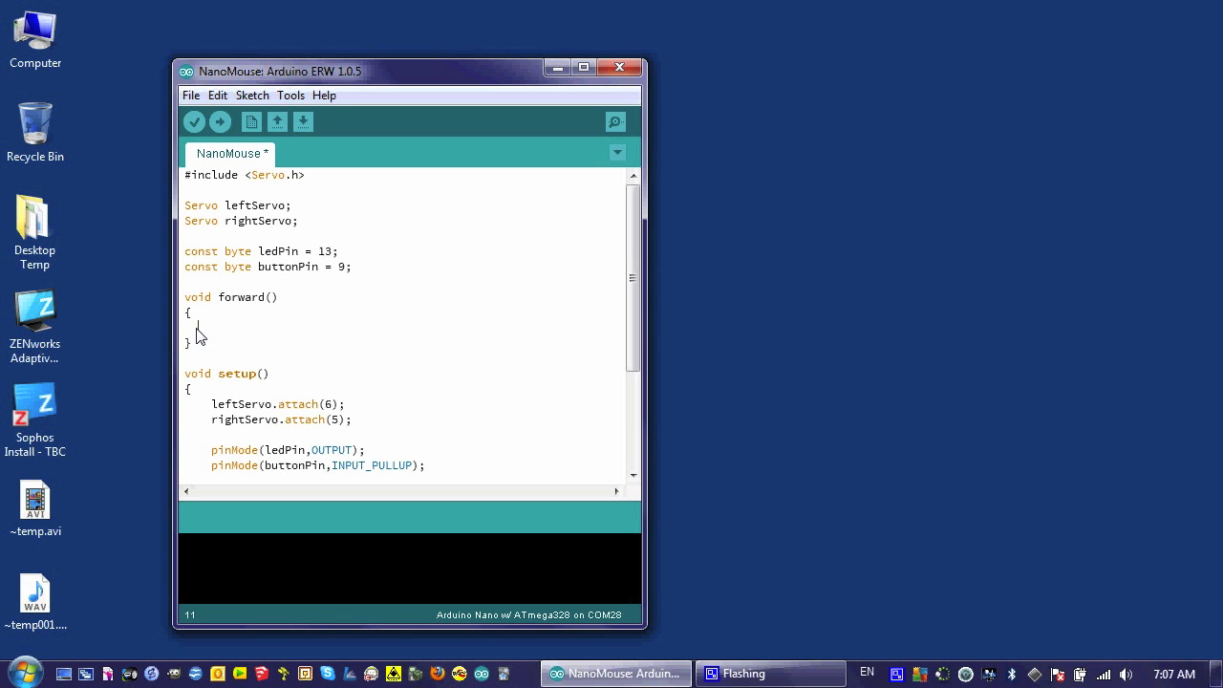
# - Write leftServo.writeMicroseconds(1500+power) as forward()'s first line
pyautogui.write('left')
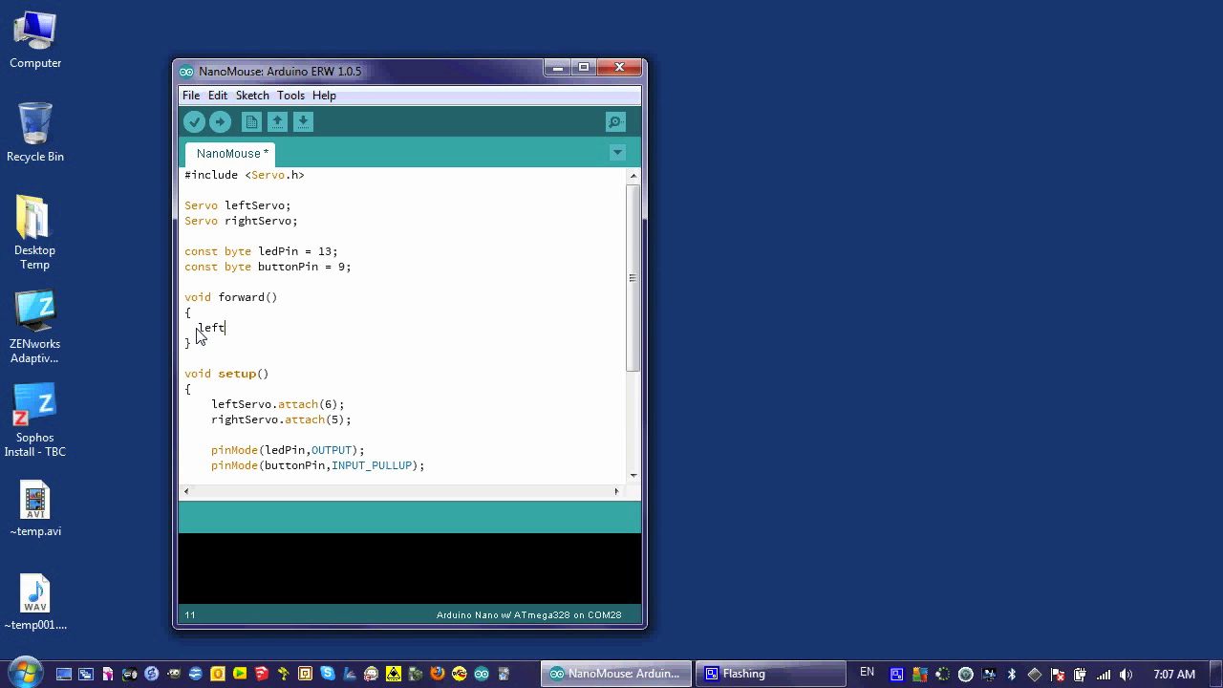
pyautogui.write('Servo.')
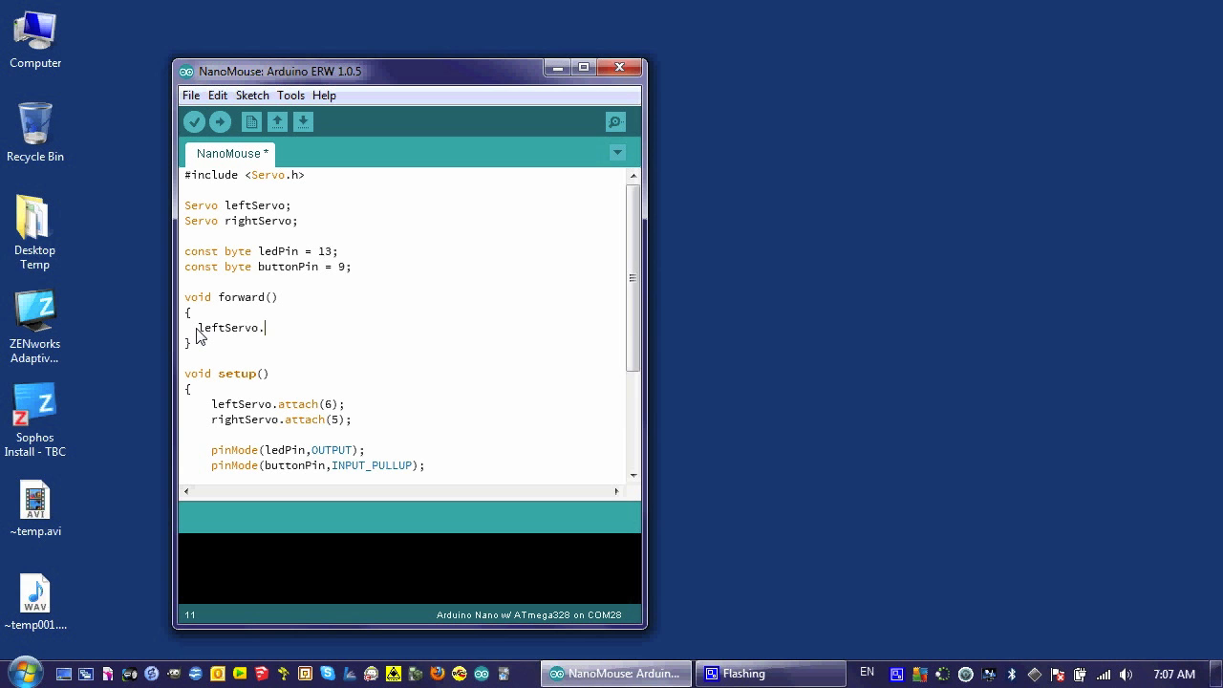
pyautogui.write('writeMi')
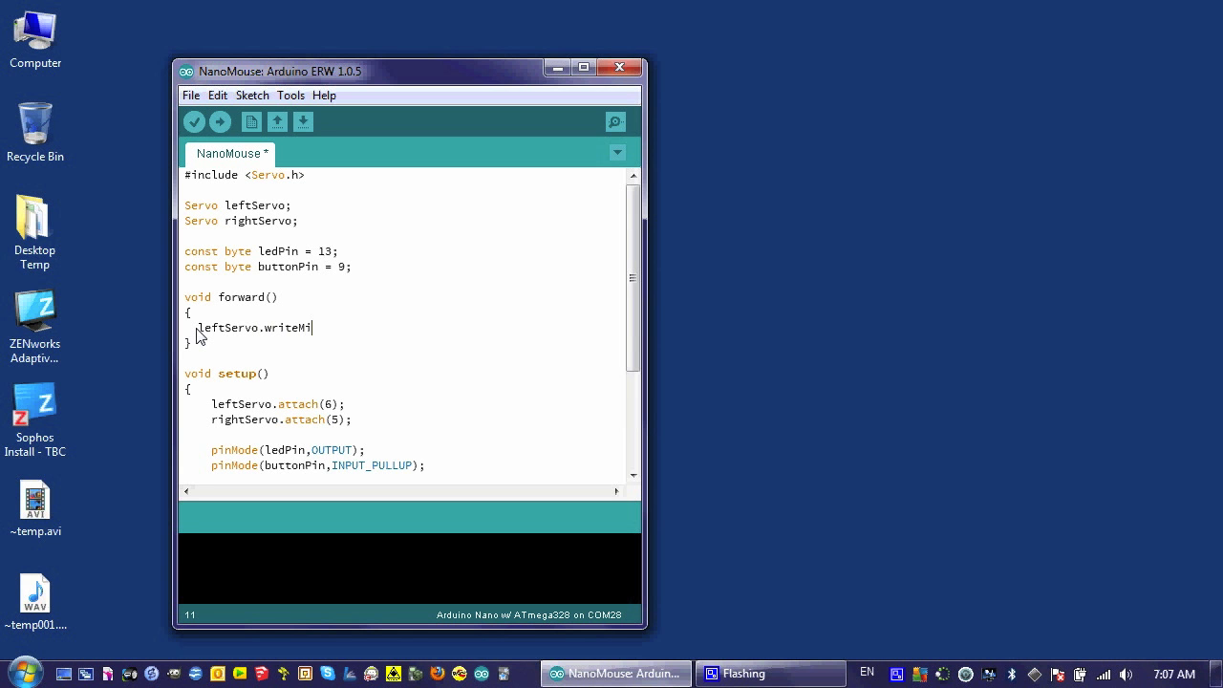
pyautogui.write('crosec')
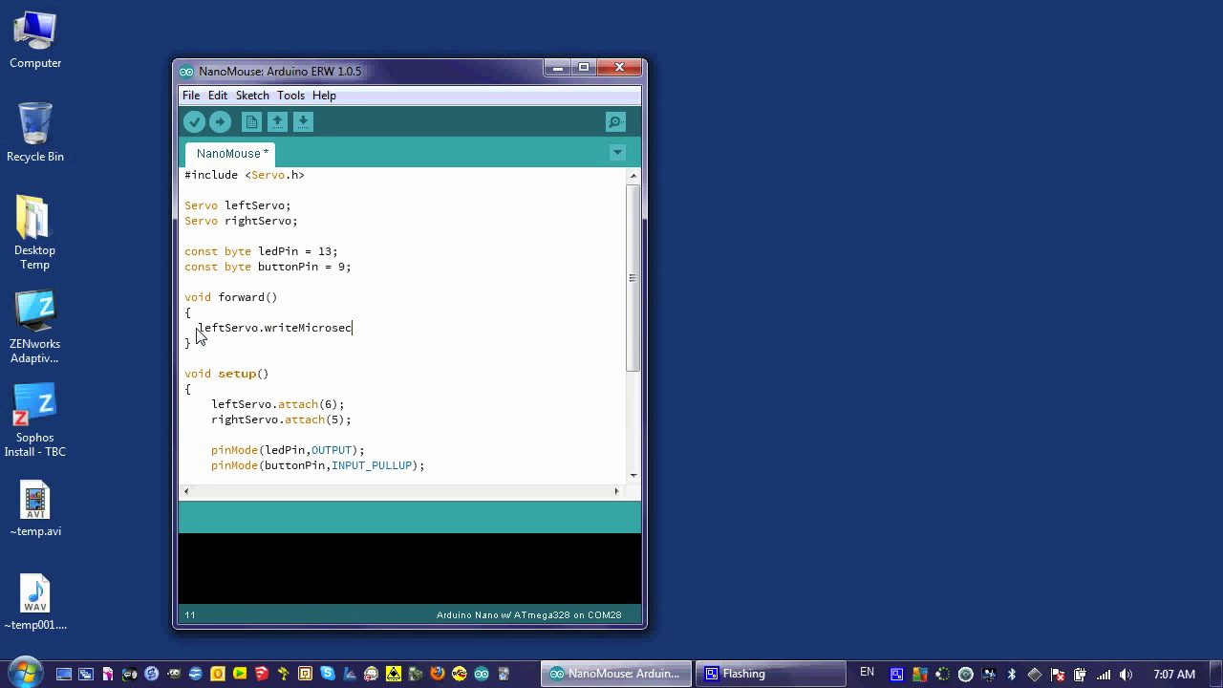
pyautogui.write('onds(')
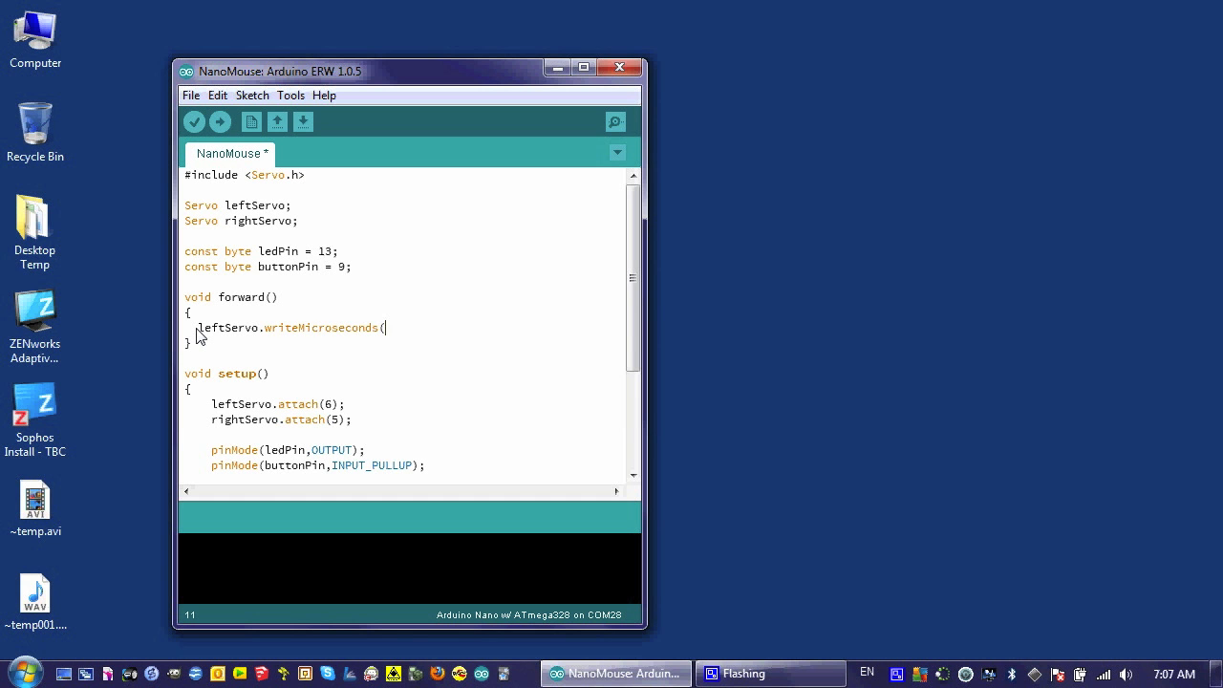
pyautogui.write('1')
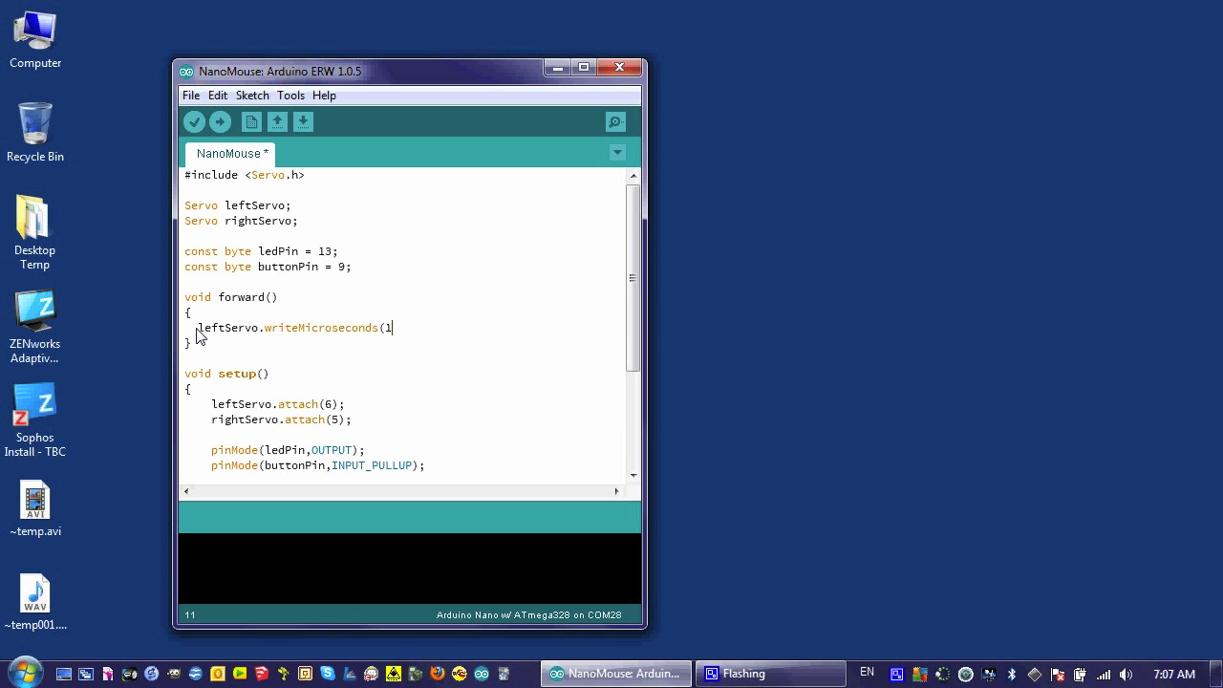
pyautogui.write('500')
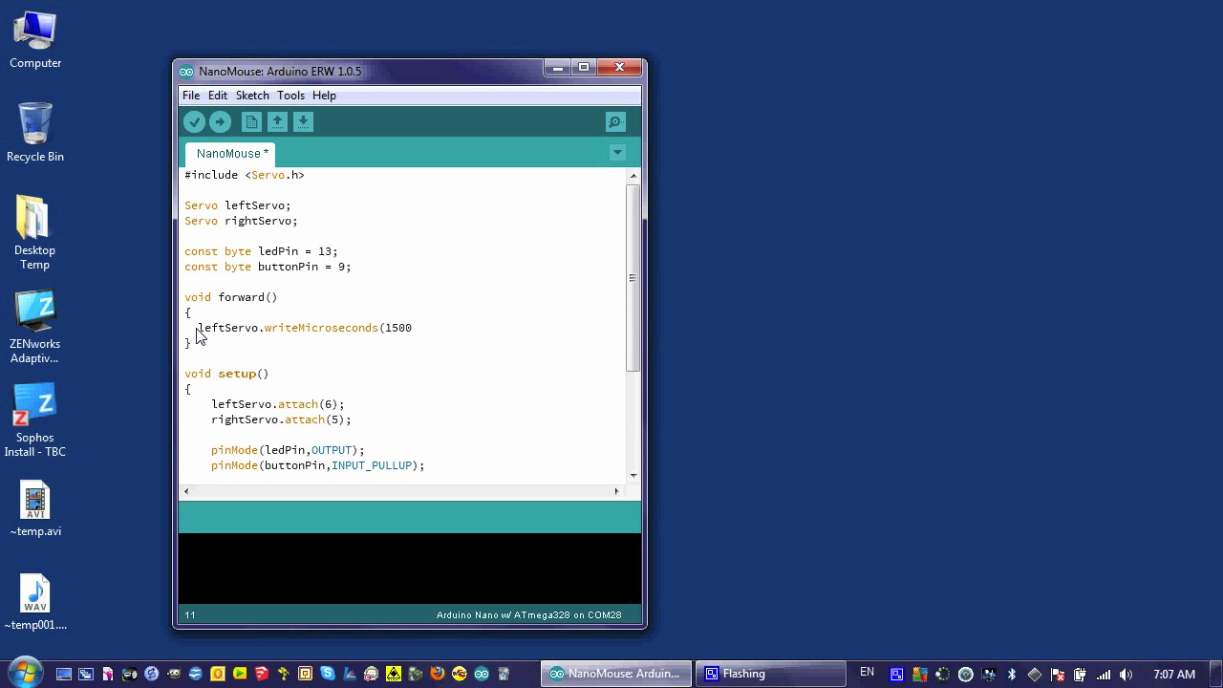
pyautogui.write('+')
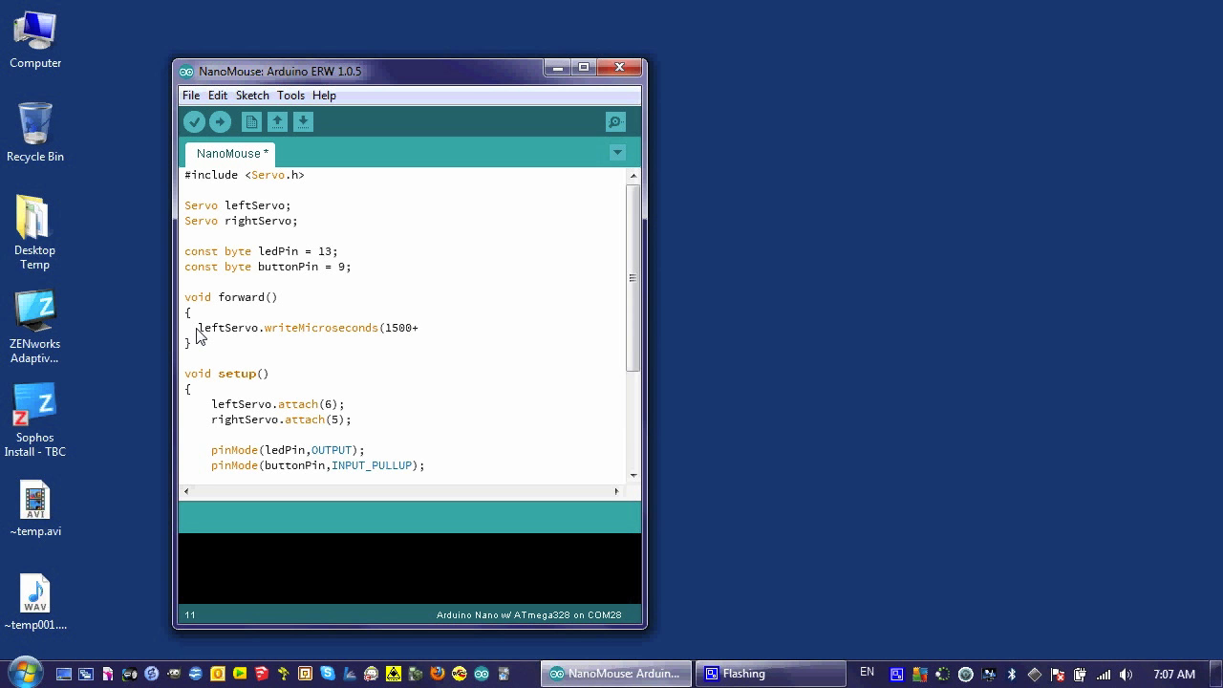
pyautogui.write('power')
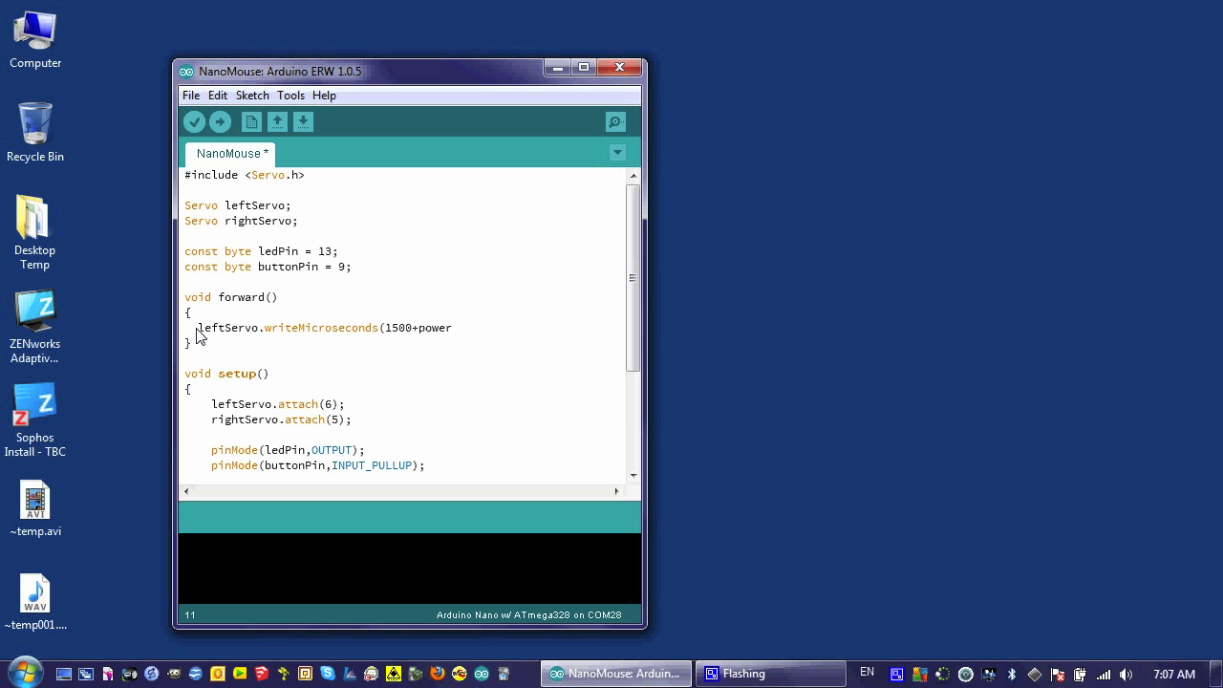
pyautogui.write(')')
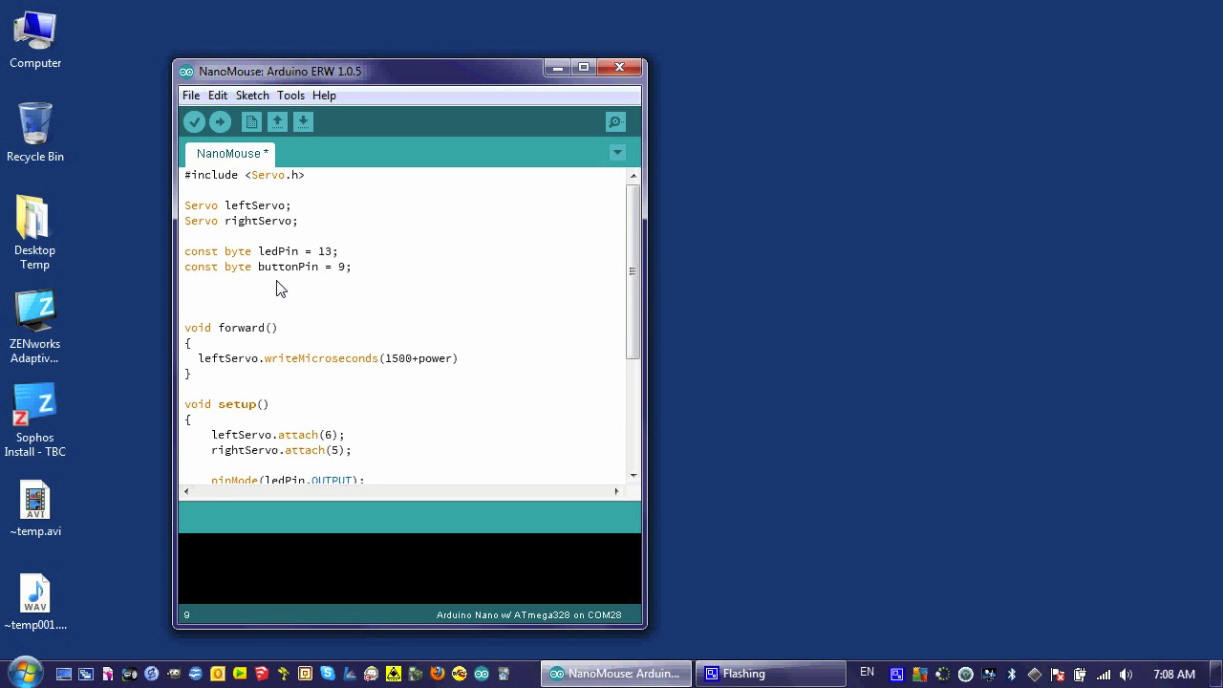
# - Declare 'const byte power = 100' after the buttonPin constant
pyautogui.write('const')
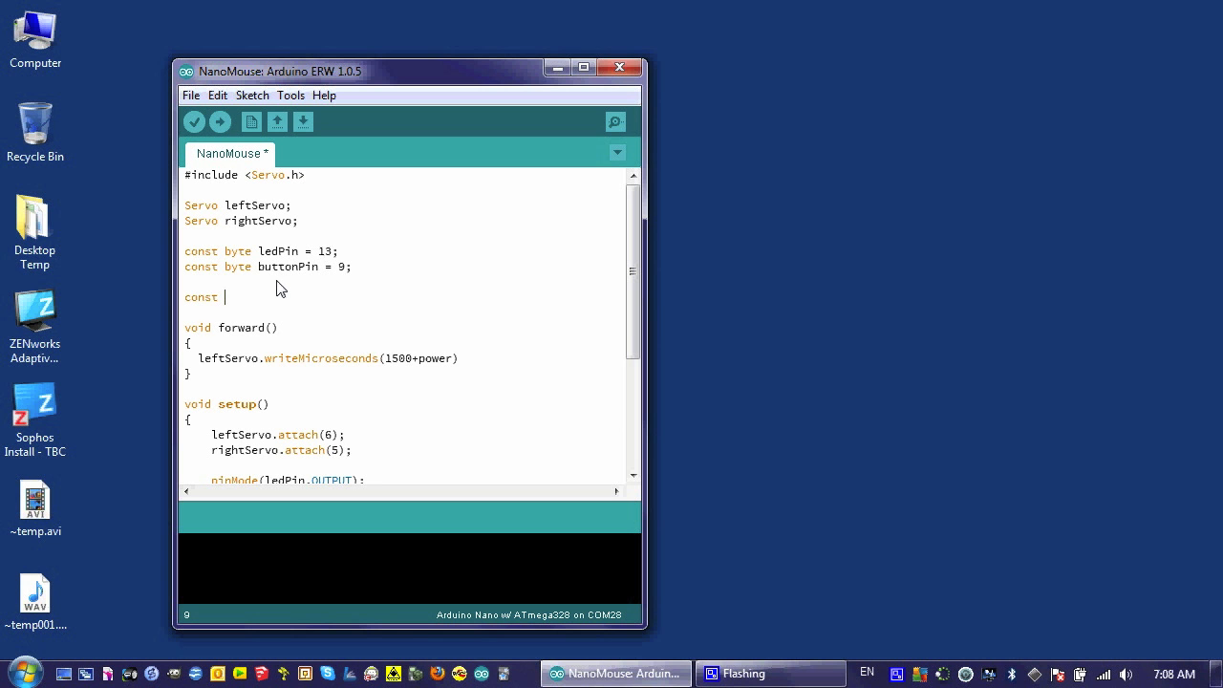
pyautogui.write('byte')
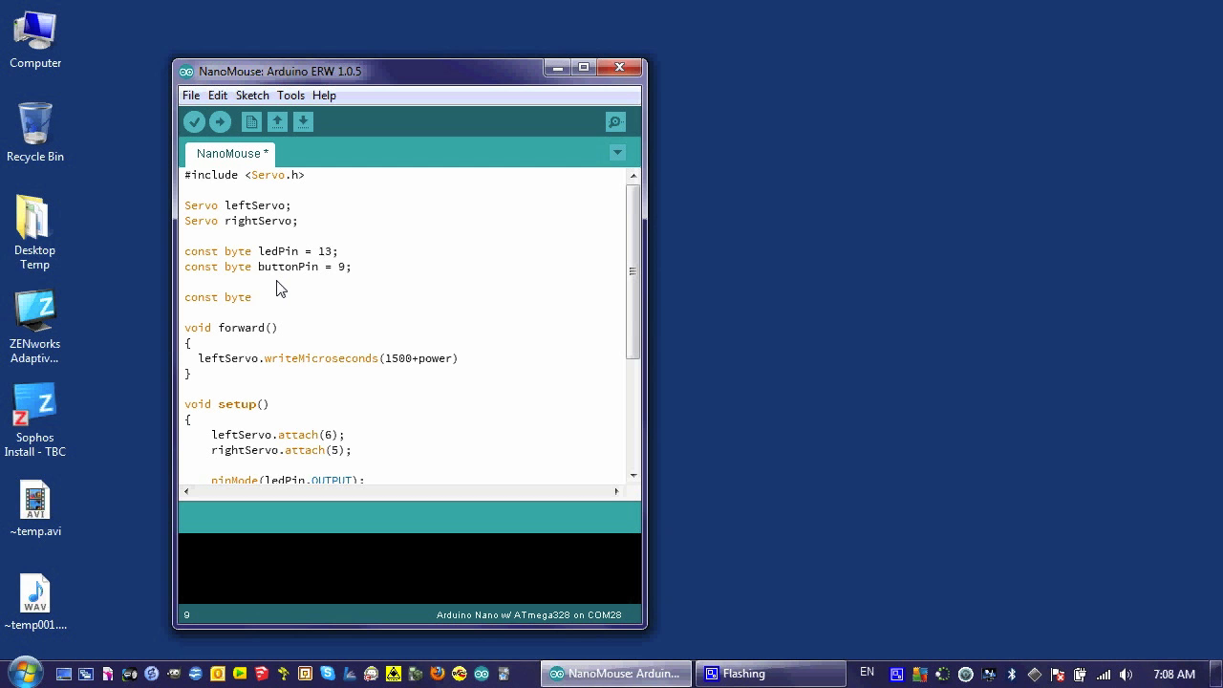
pyautogui.write('power')
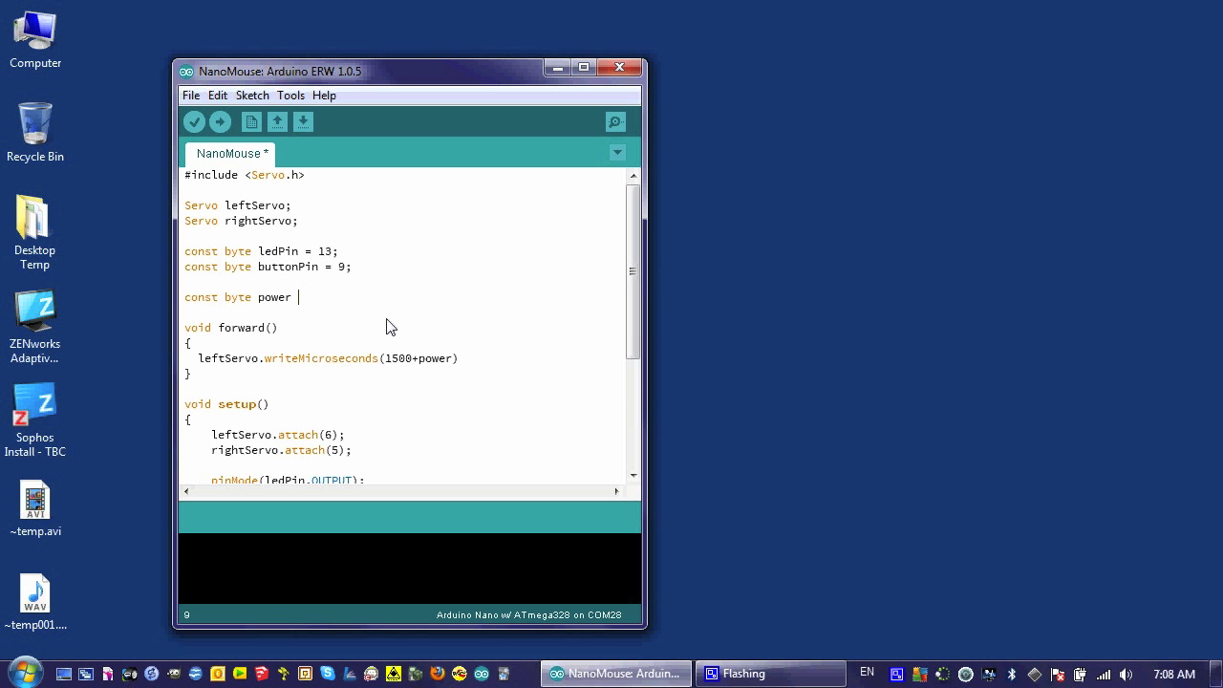
pyautogui.write('= 100;')
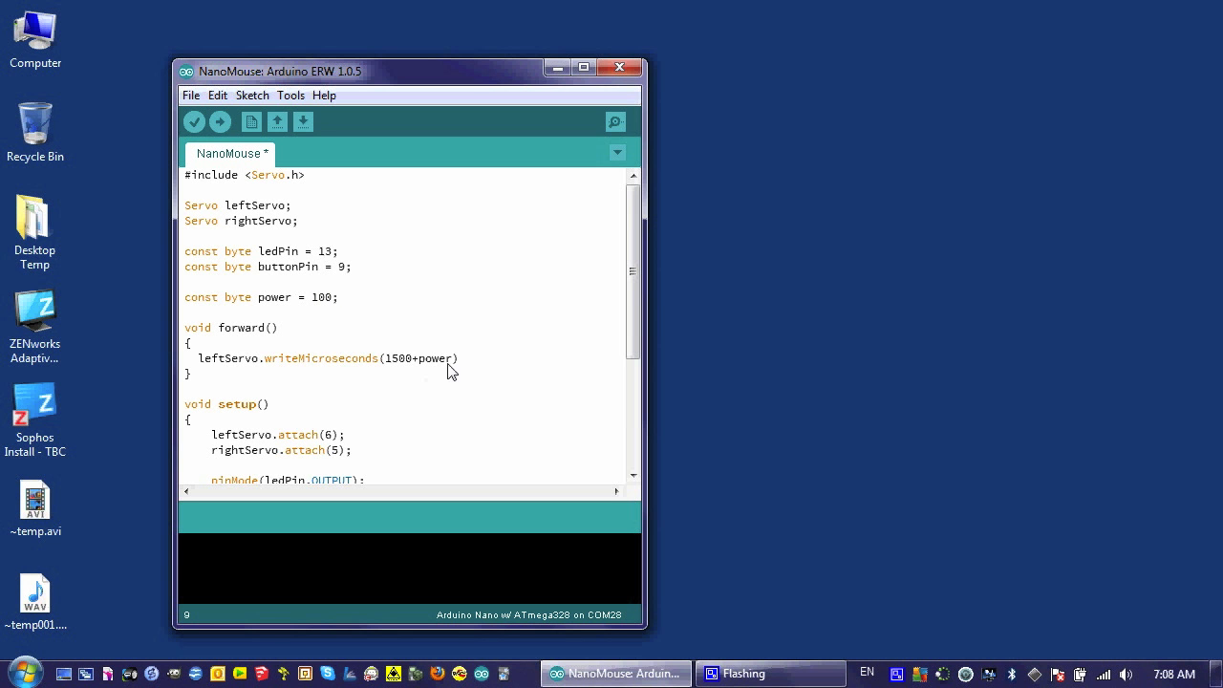
pyautogui.click(464, 358)
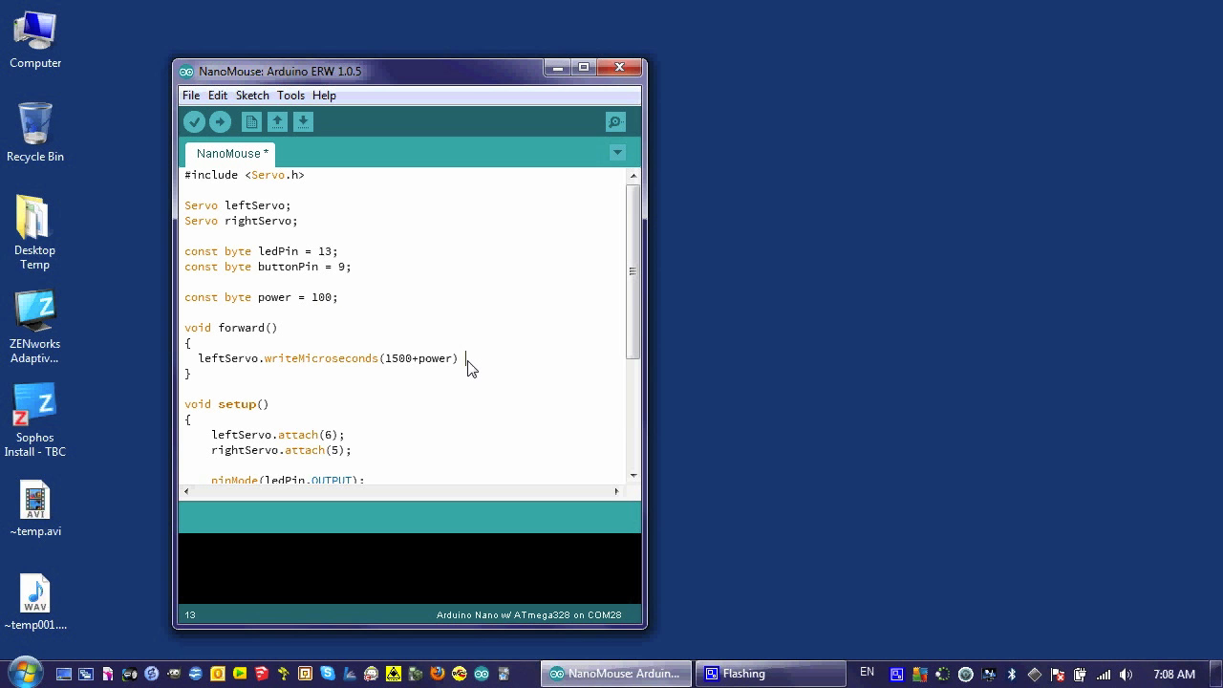
# - End the left servo line and add rightServo.writeMicroseconds(1500-power); below it
pyautogui.write(';')
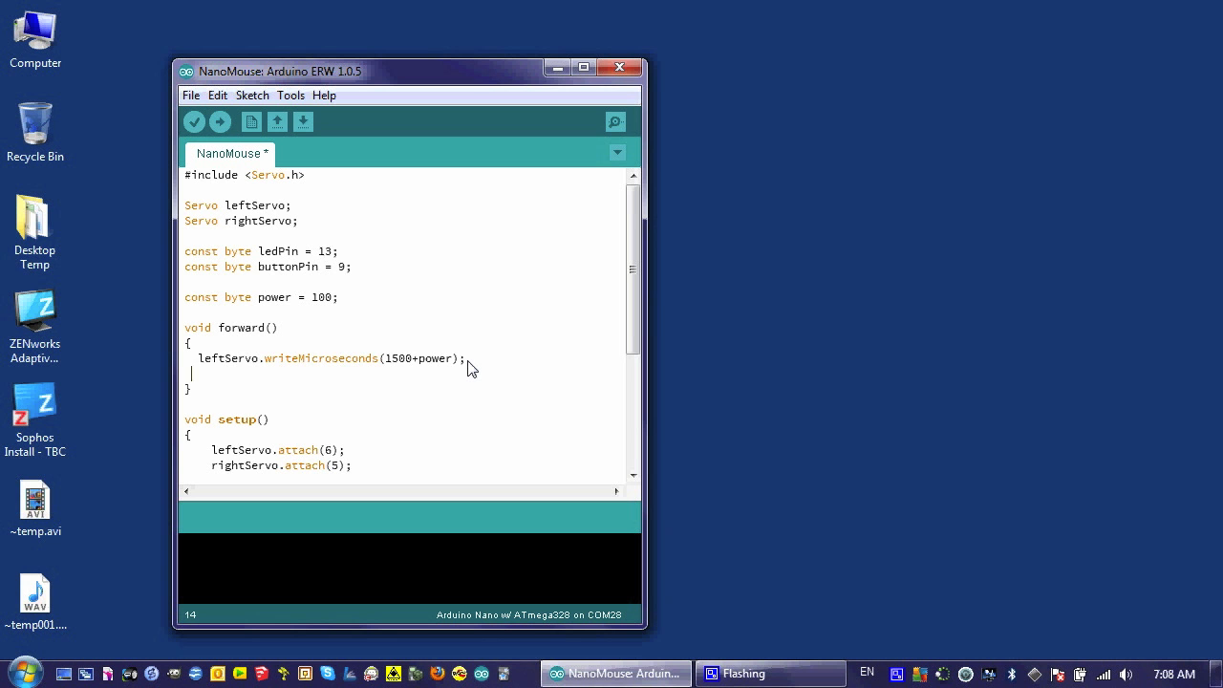
pyautogui.write('right')
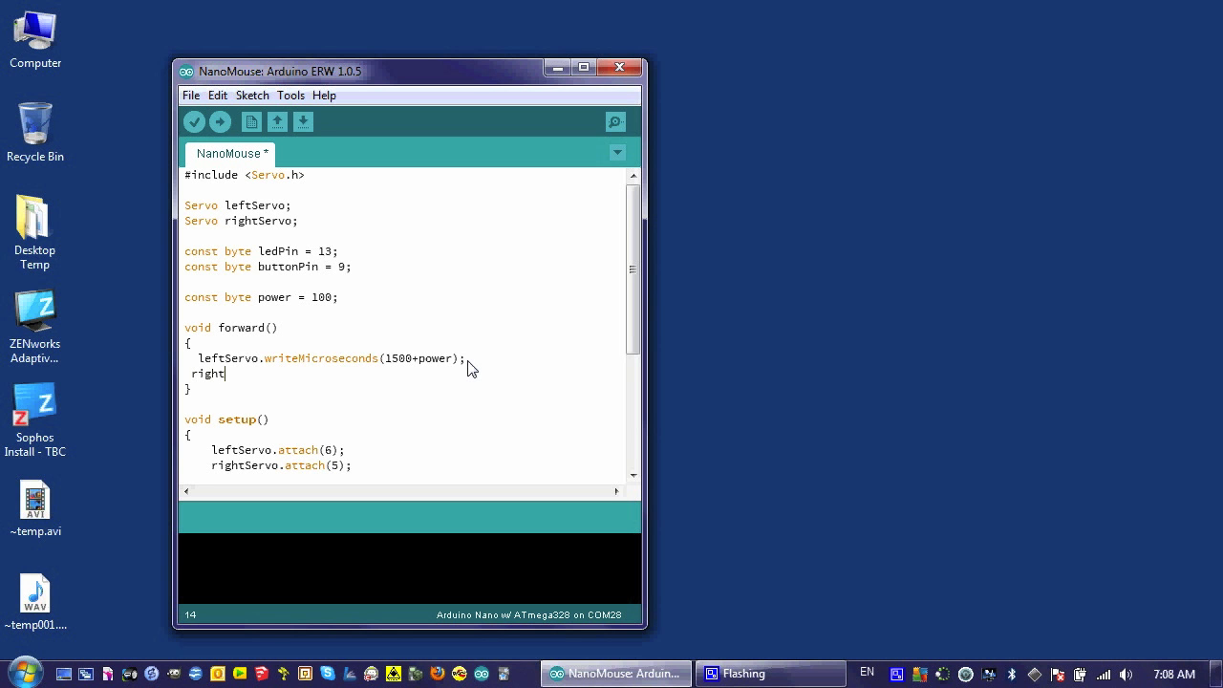
pyautogui.write('S')
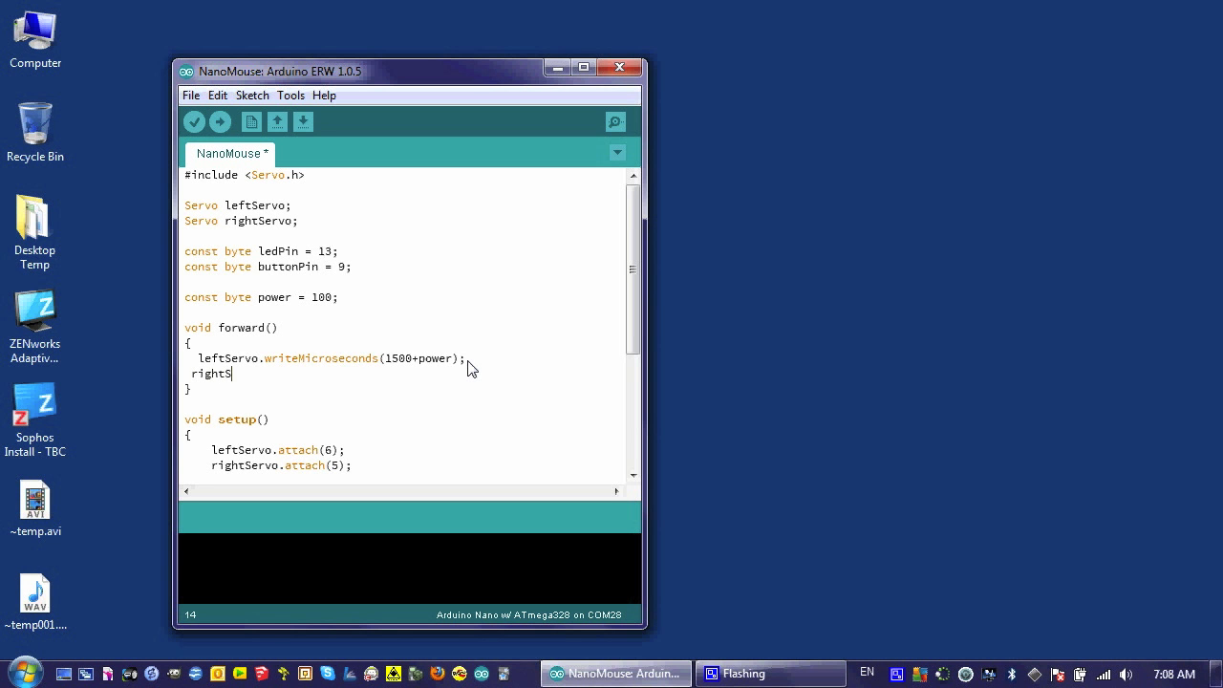
pyautogui.write('ervo')
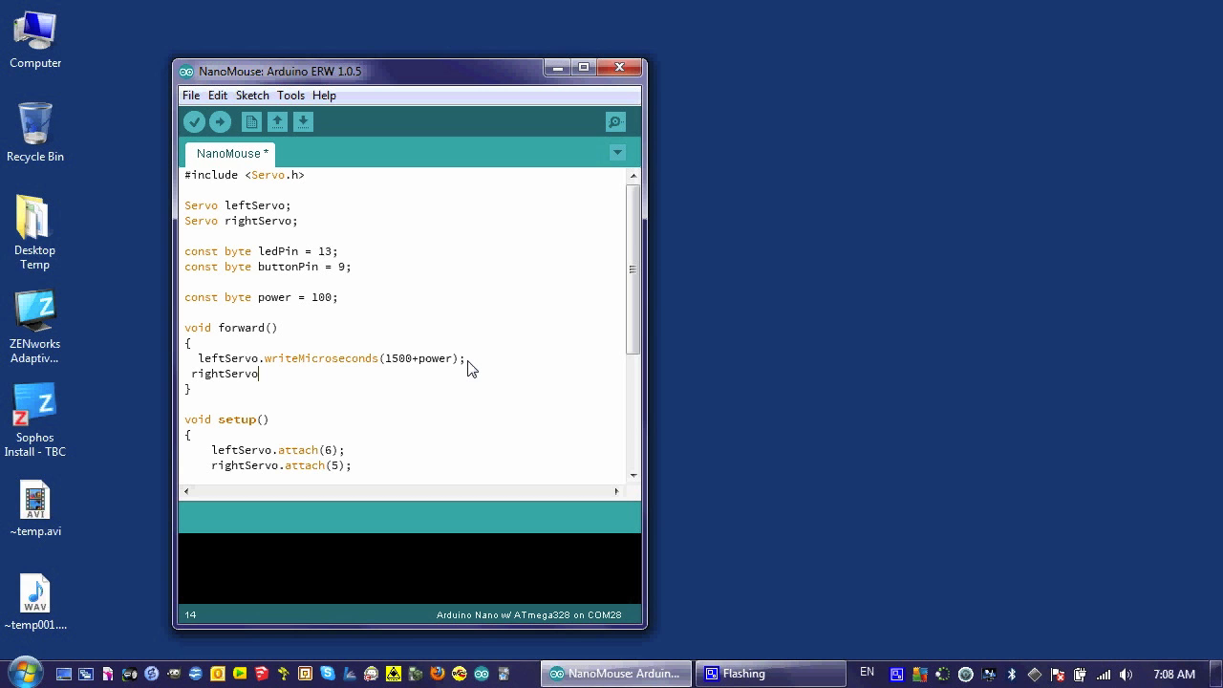
pyautogui.write('.')
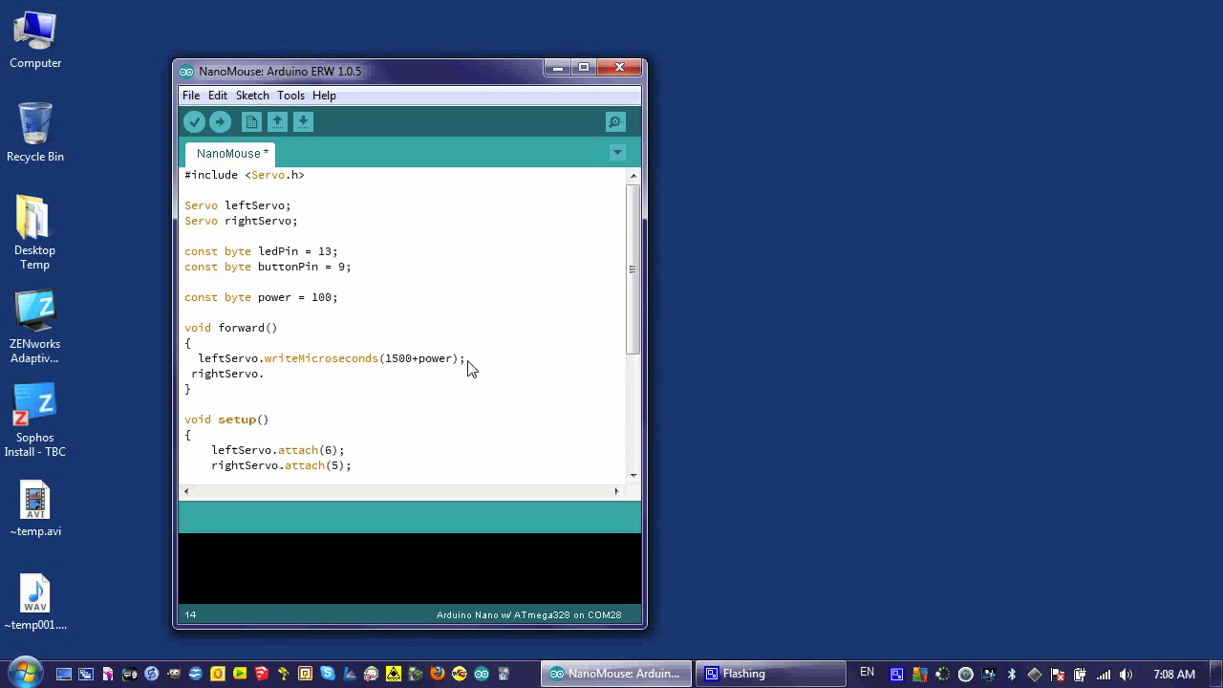
pyautogui.write('write')
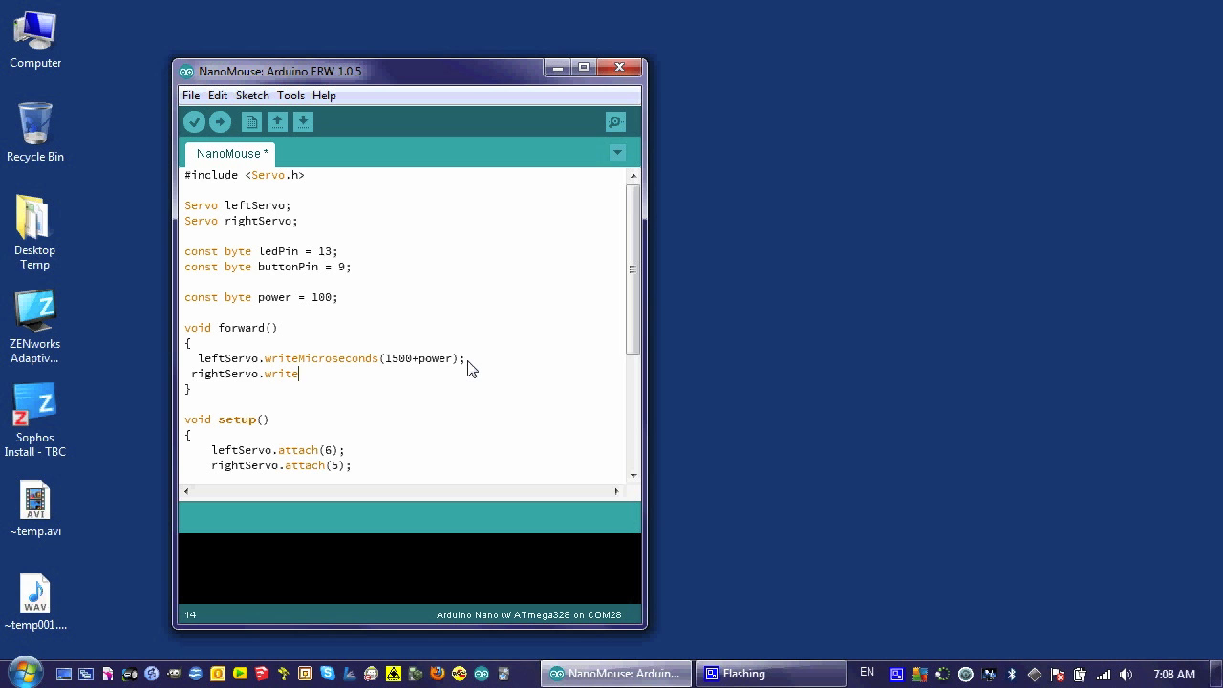
pyautogui.write('Micro')
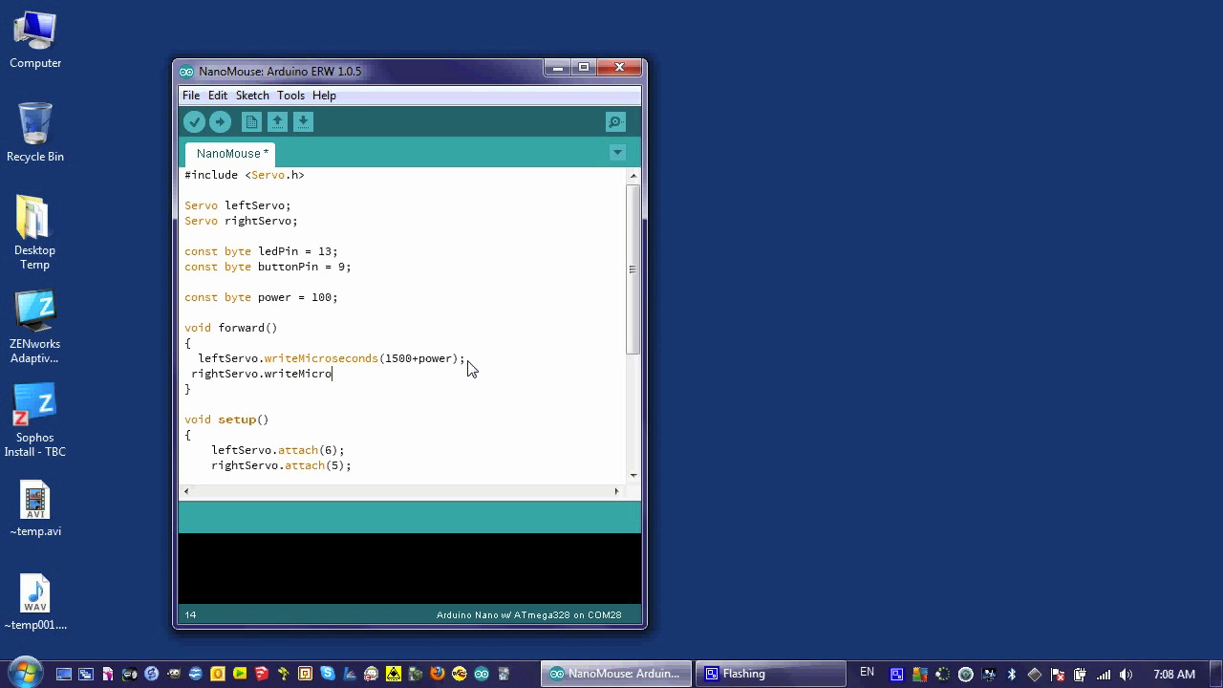
pyautogui.write('seco')
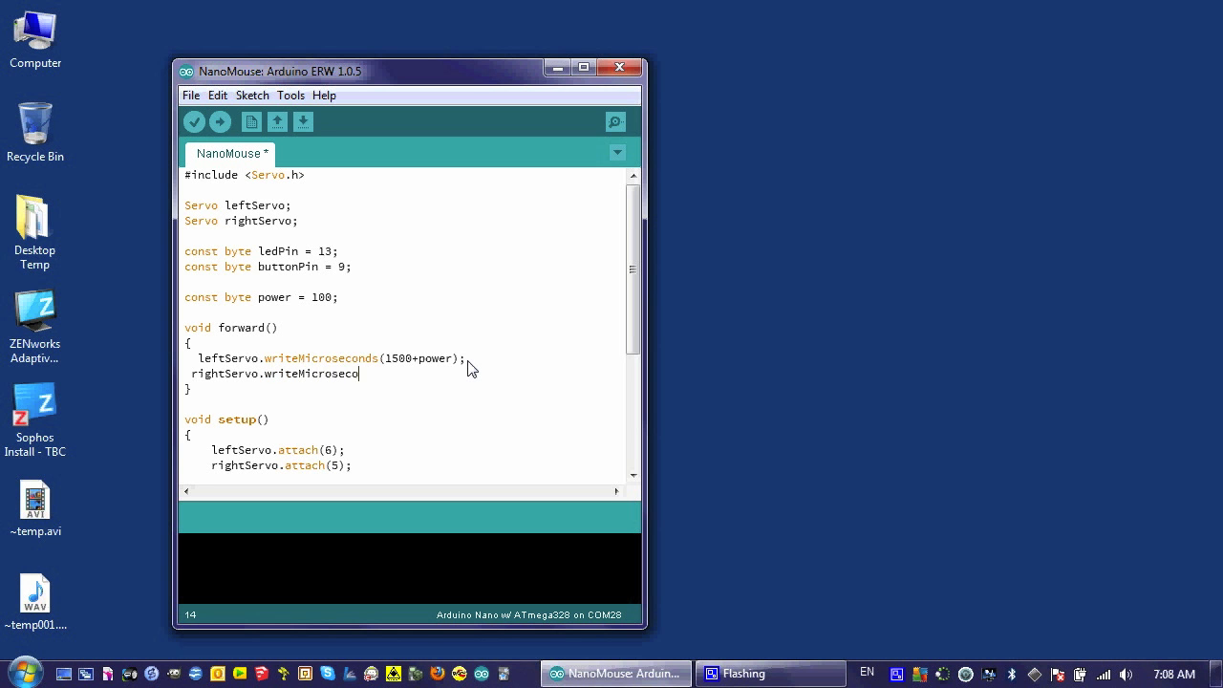
pyautogui.write('nds(')
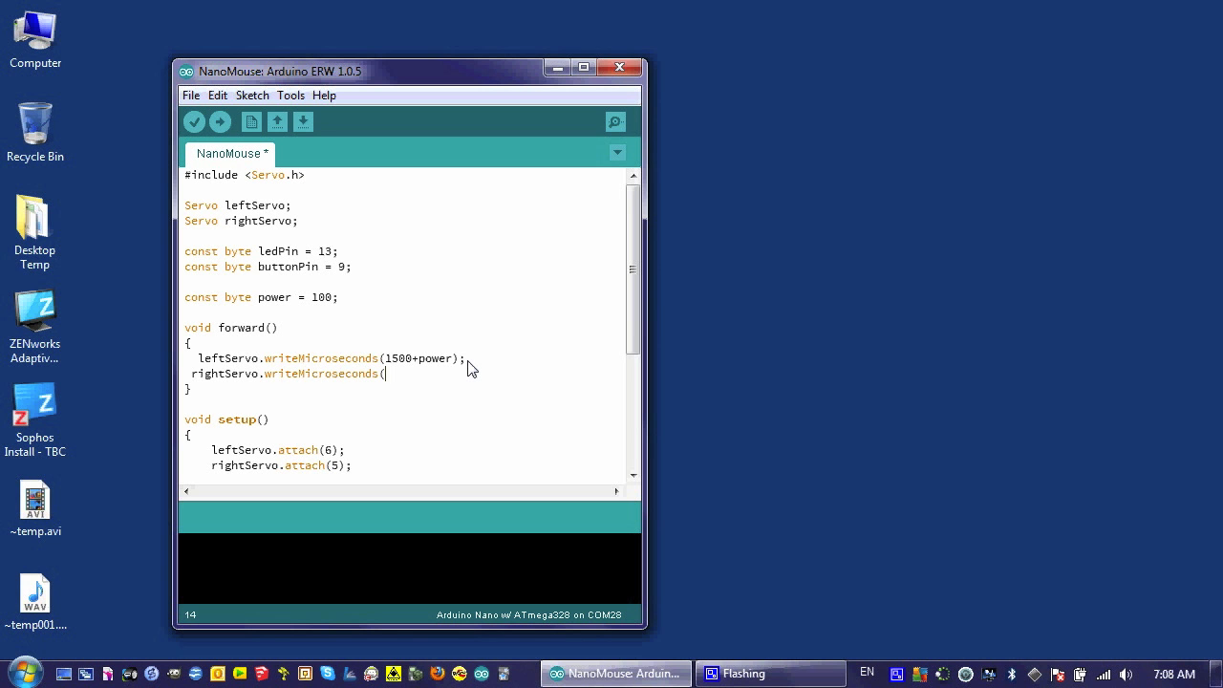
pyautogui.write('155')
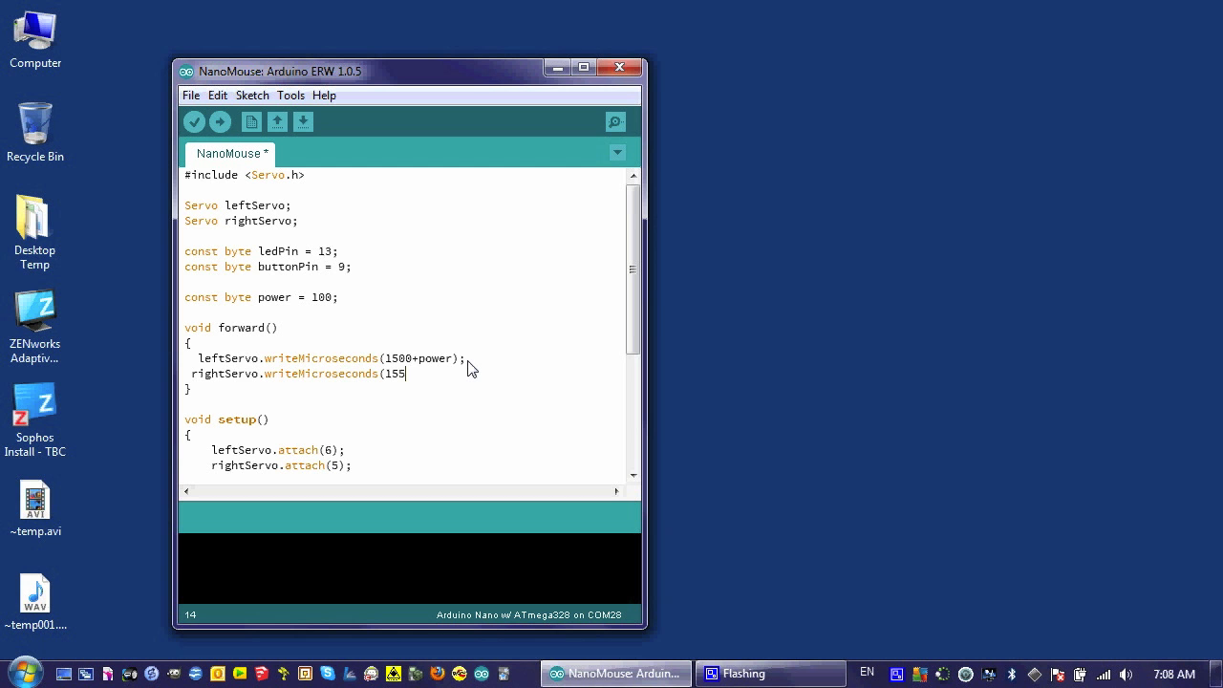
pyautogui.write('00-p')
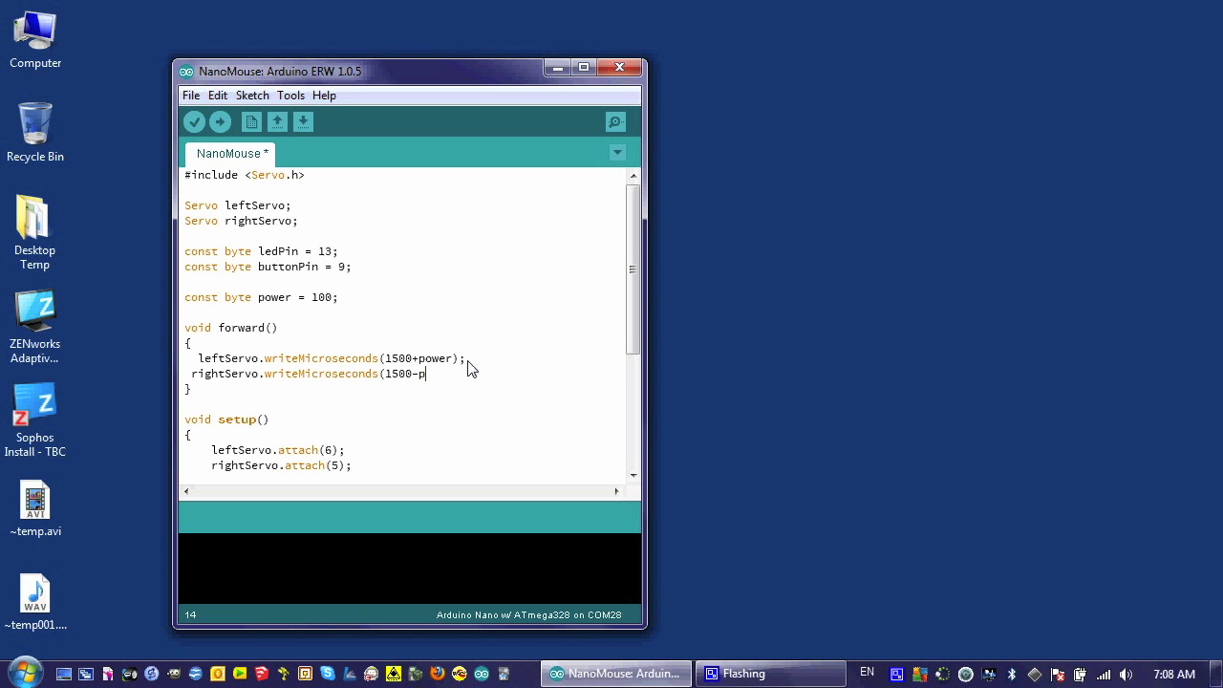
pyautogui.write('ower')
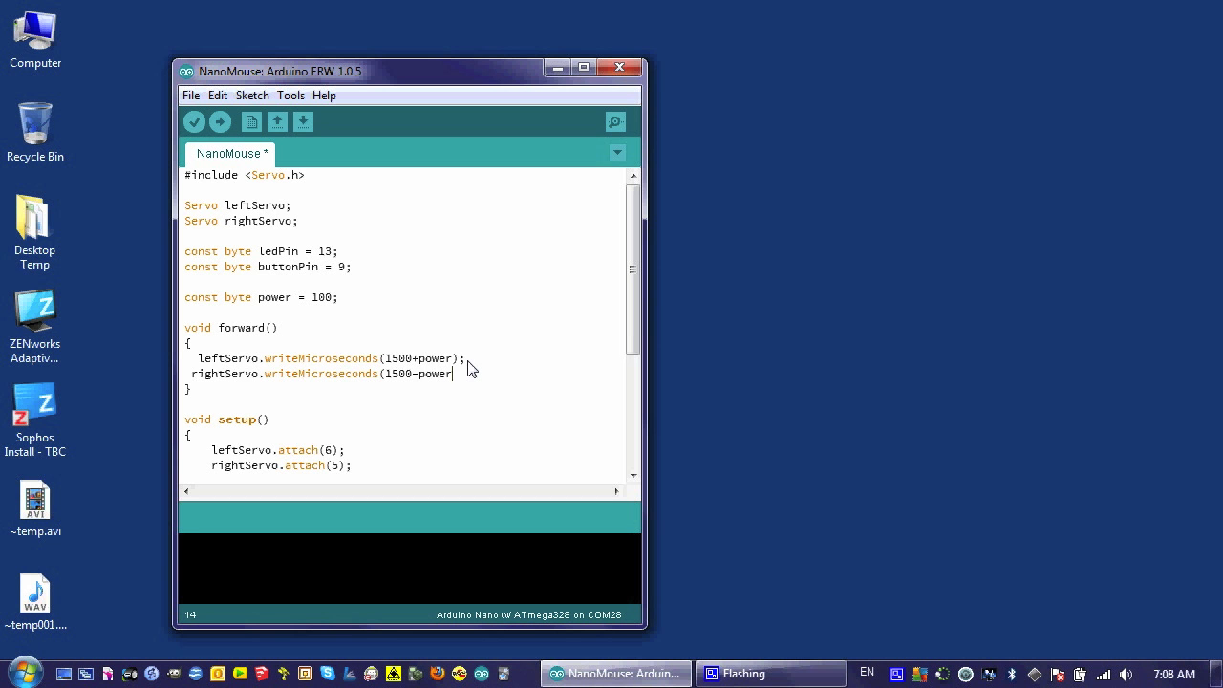
pyautogui.write(');')
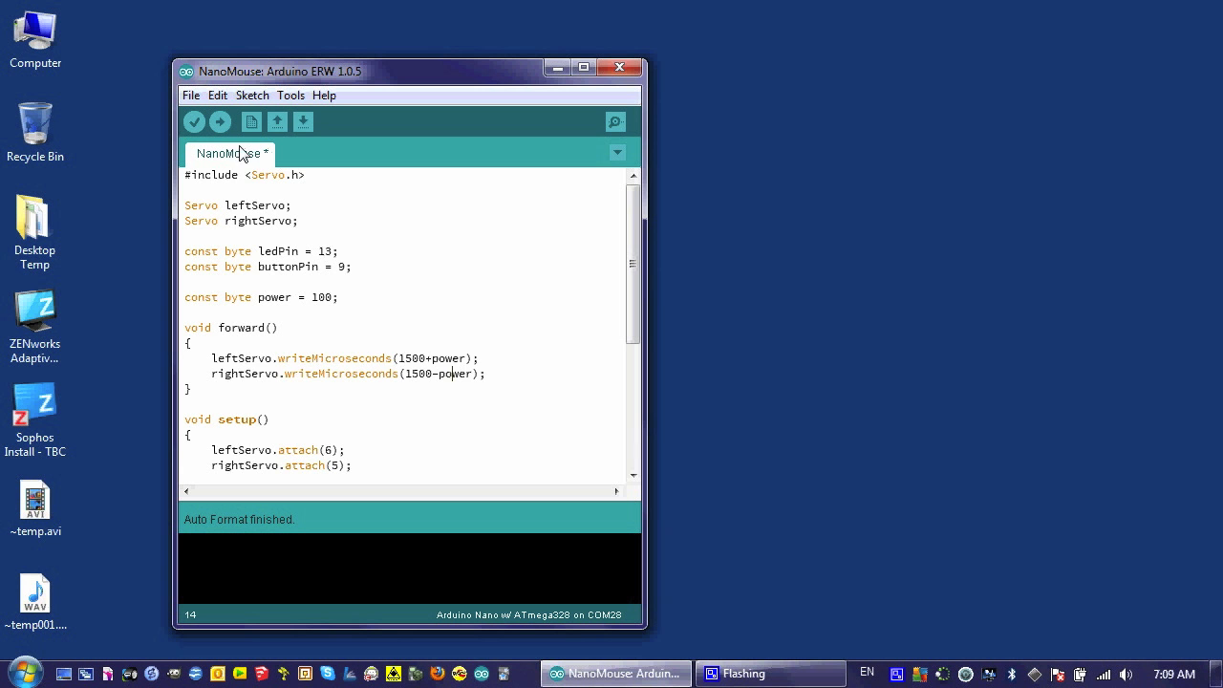
pyautogui.moveTo(502, 345)
pyautogui.write('}')
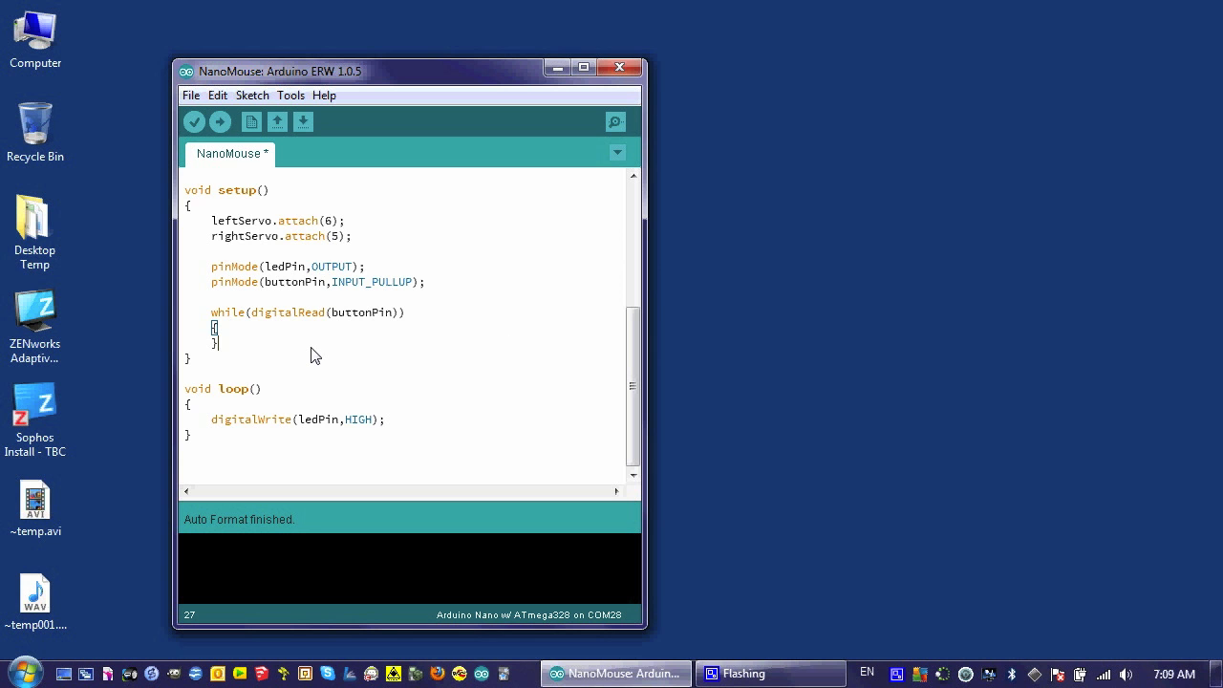
# - Add a forward(); call after the button-wait loop in setup() and upload the sketch
pyautogui.press('Enter')
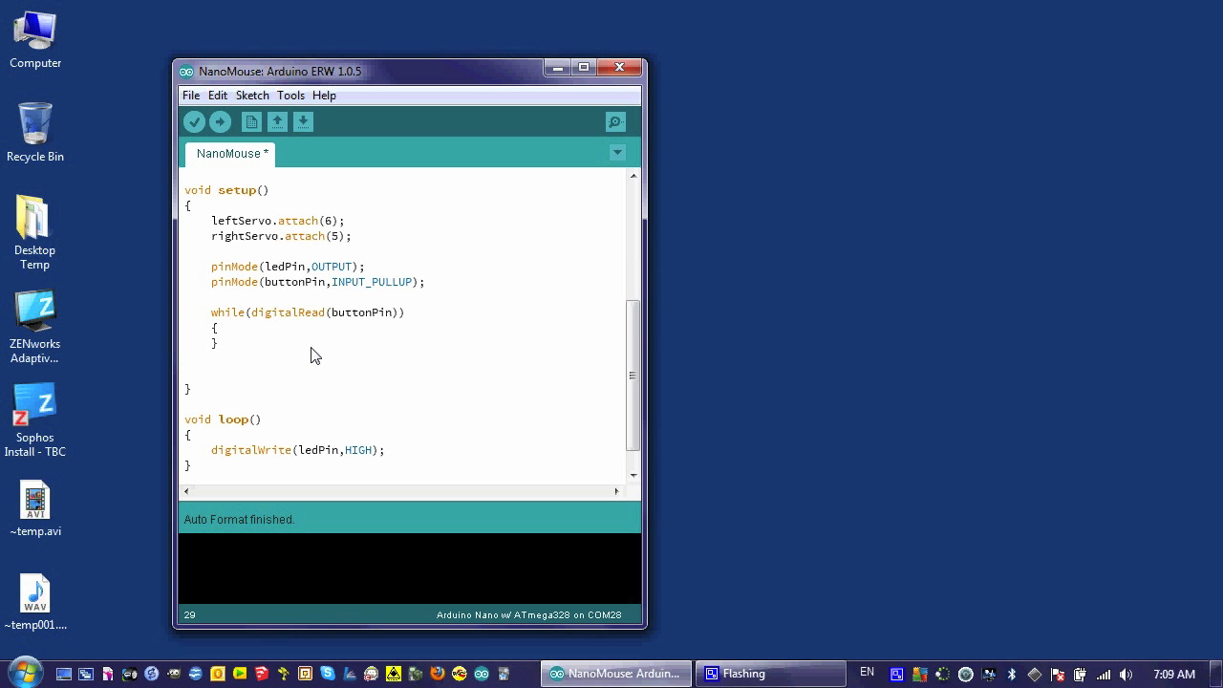
pyautogui.write('for')
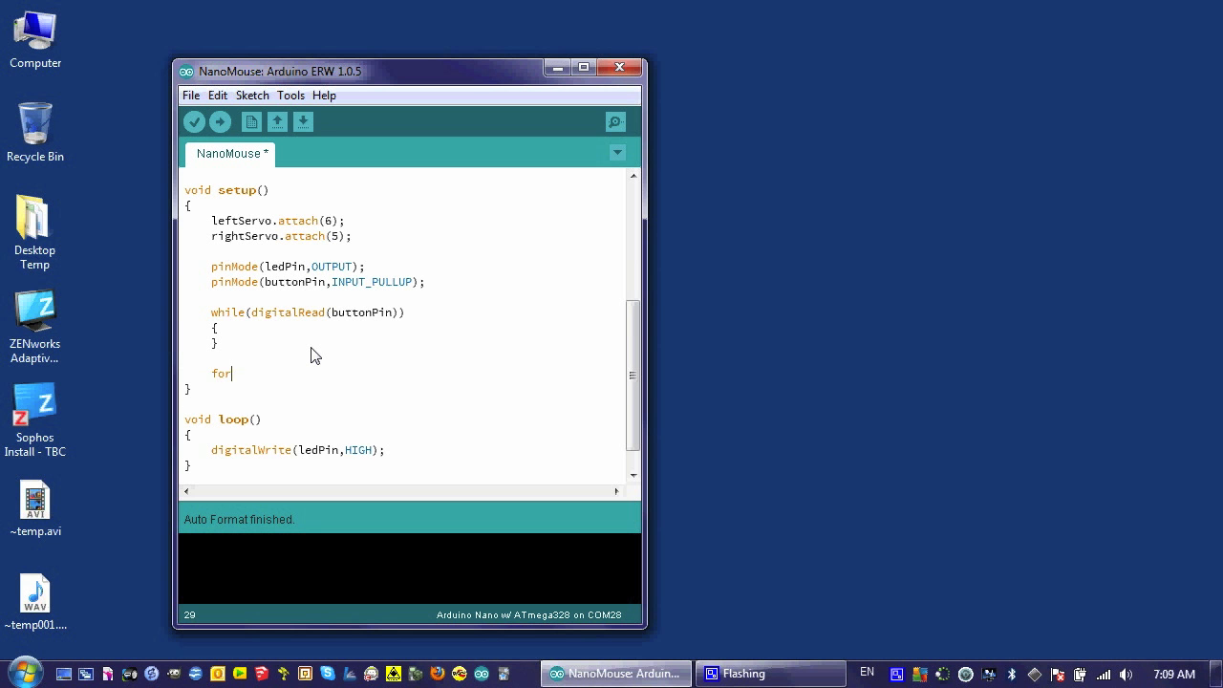
pyautogui.write('ward(')
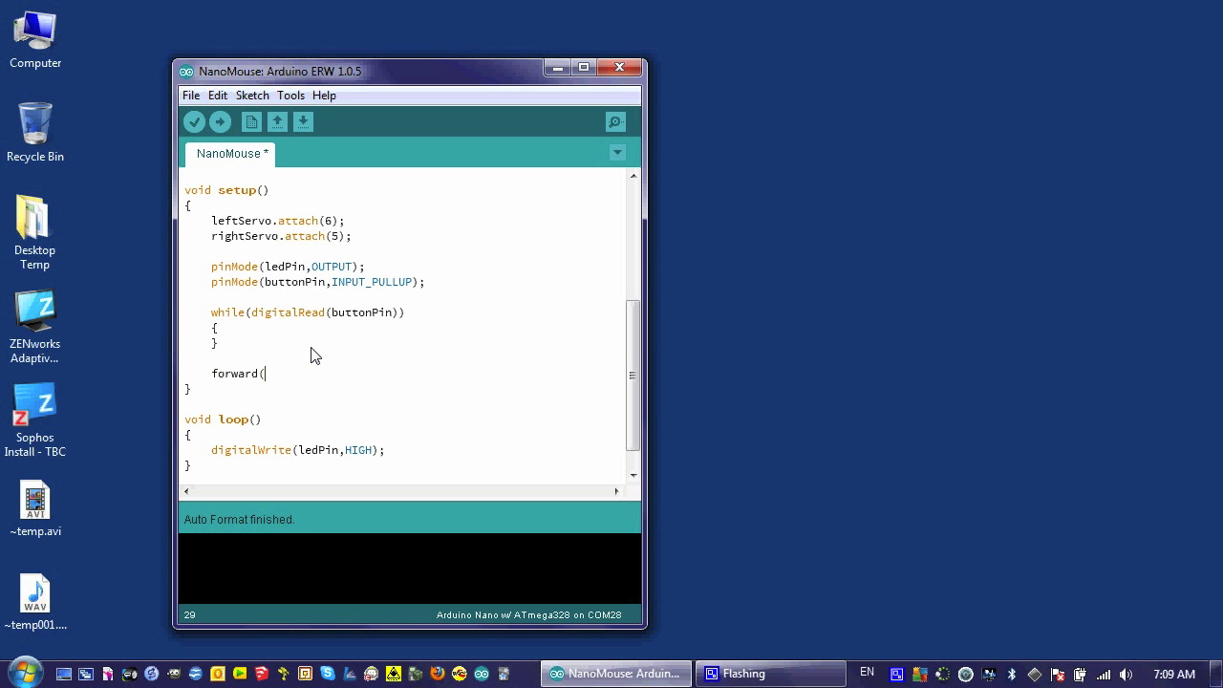
pyautogui.write(');')
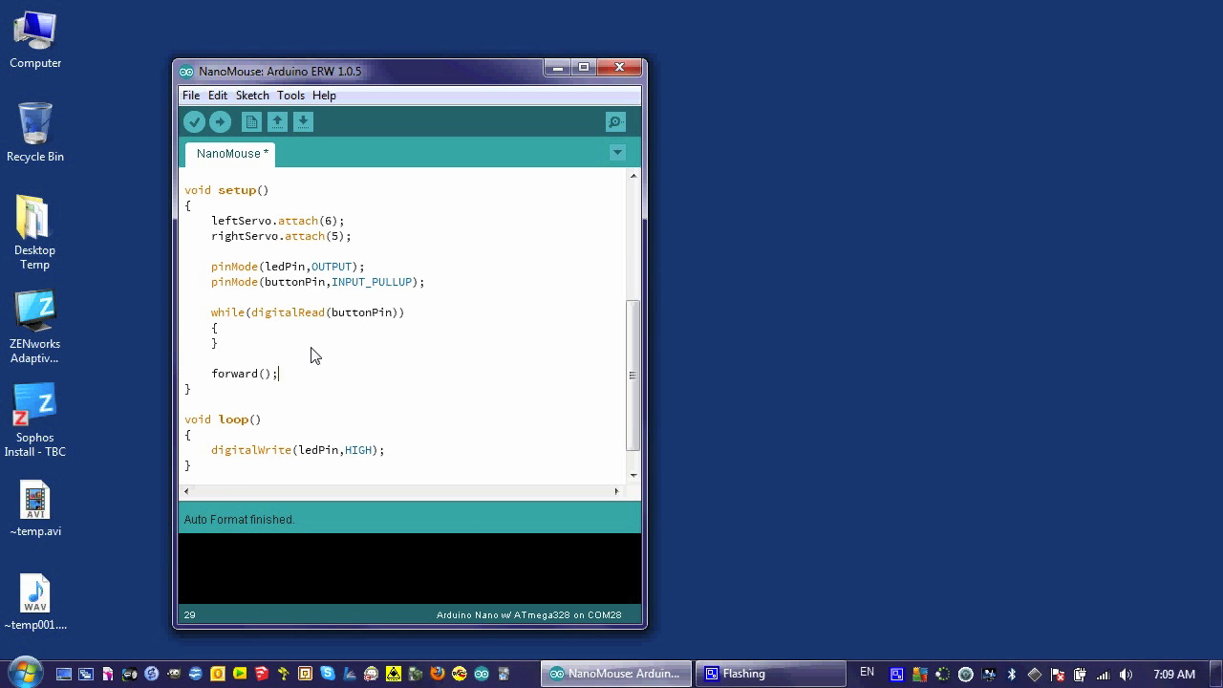
pyautogui.click(219, 121)
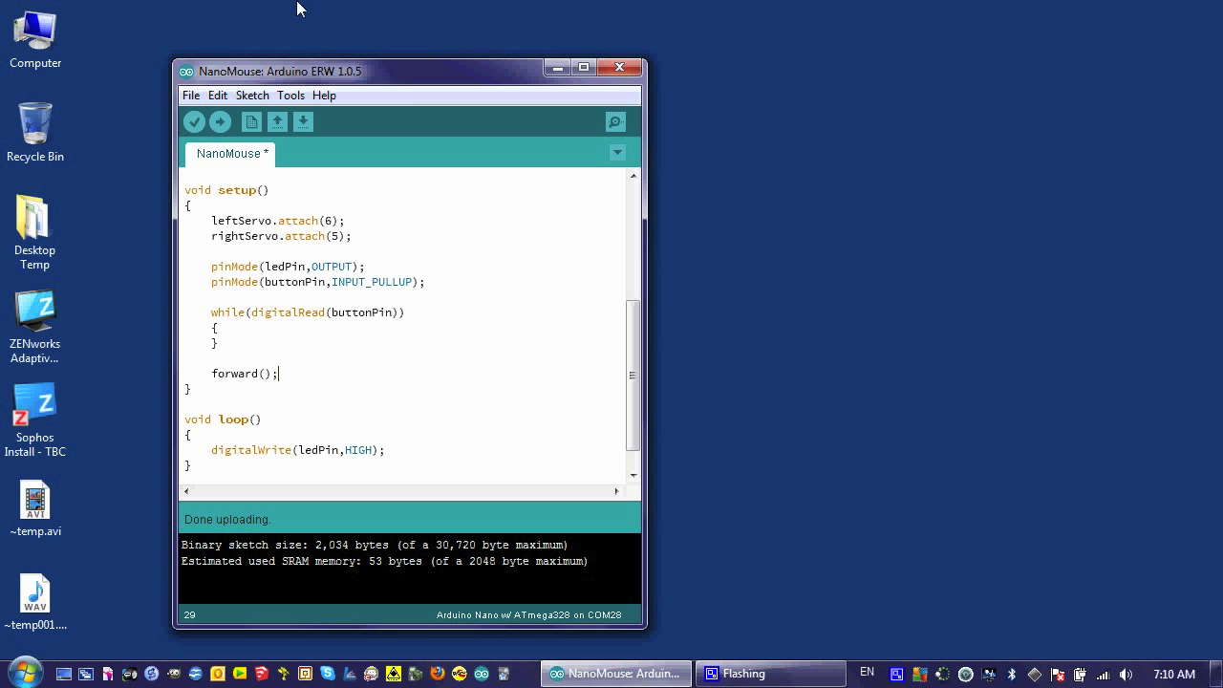
pyautogui.moveTo(858, 521)
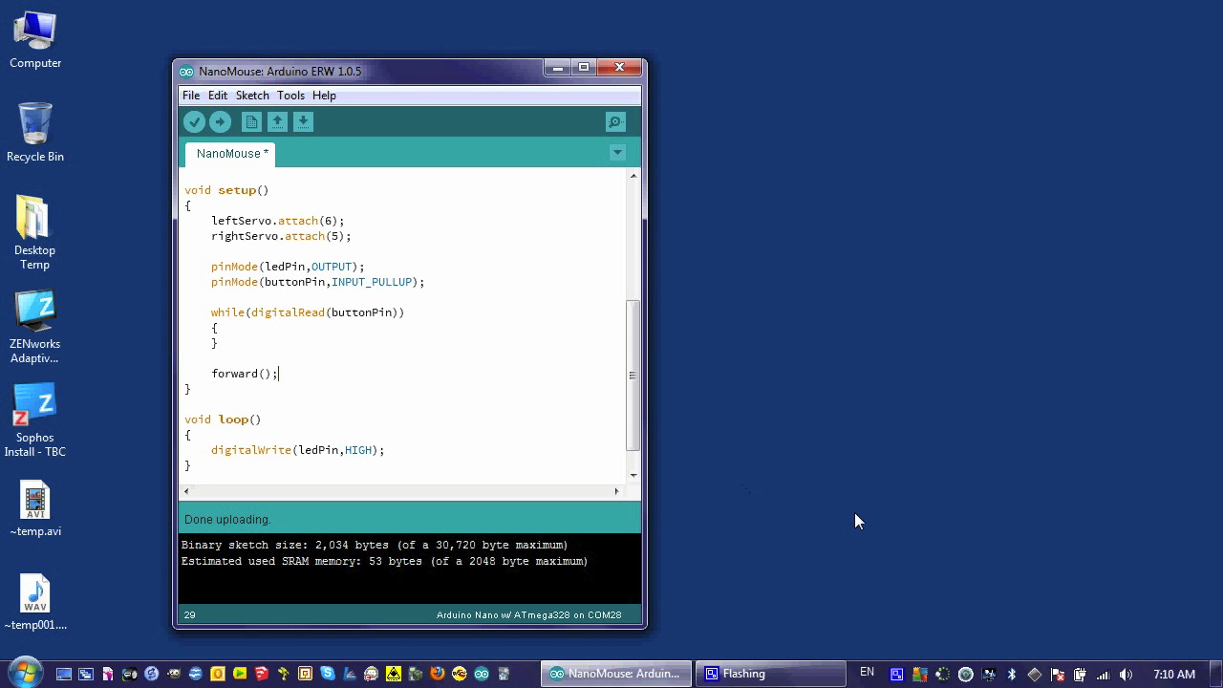